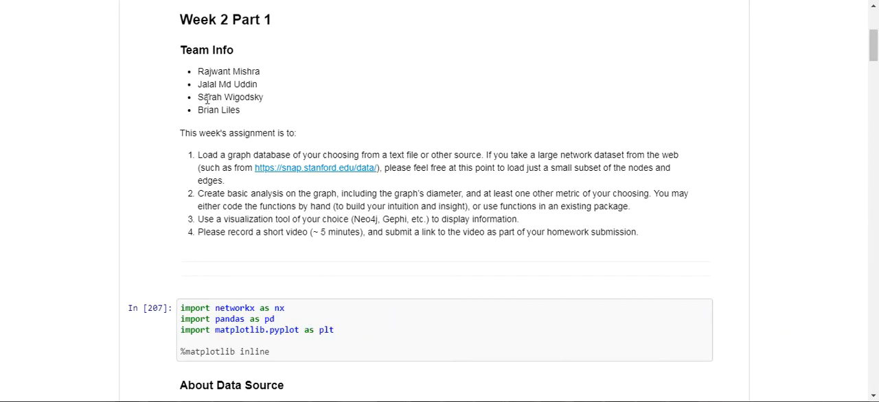
- Scroll from Team Info to the networkx, pandas and matplotlib imports and About Data Source
scroll("down", 3)
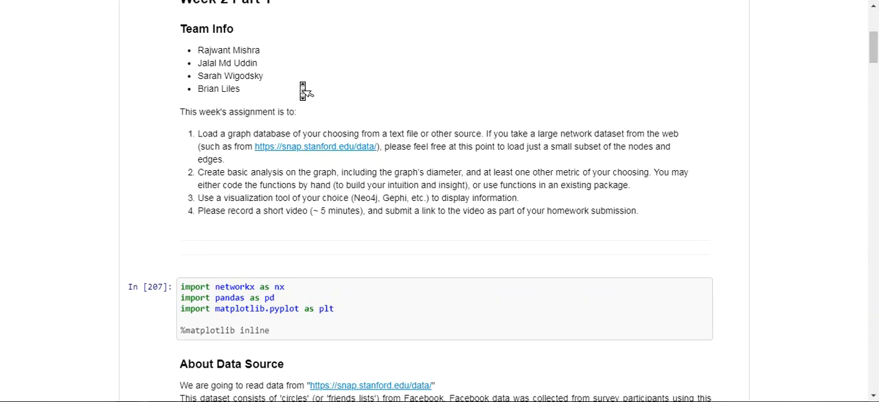
scroll("down", 3)
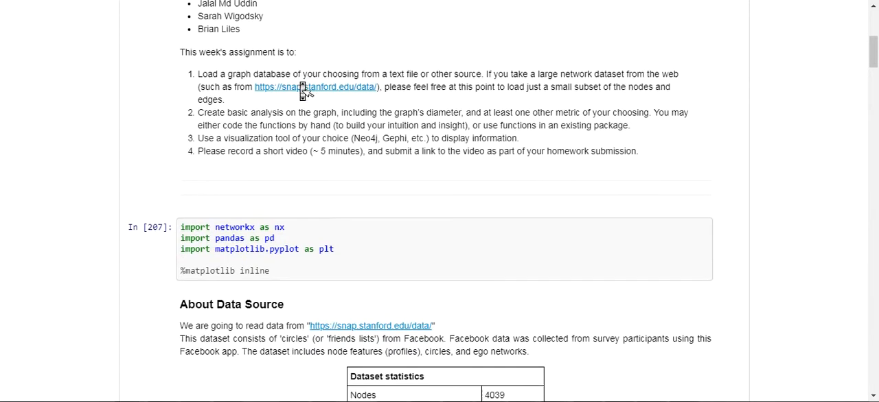
scroll("down", 3)
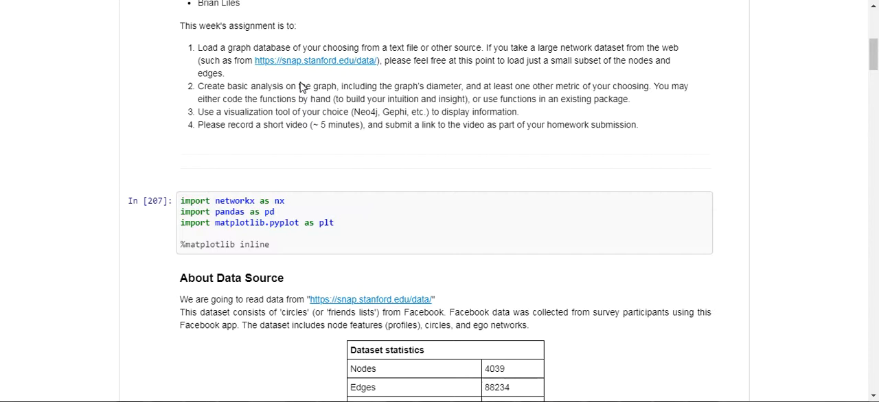
scroll("down", 3)
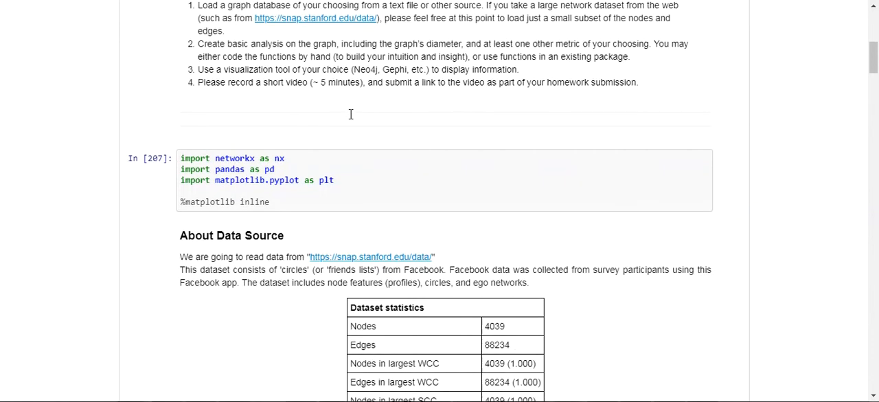
scroll("down", 3)
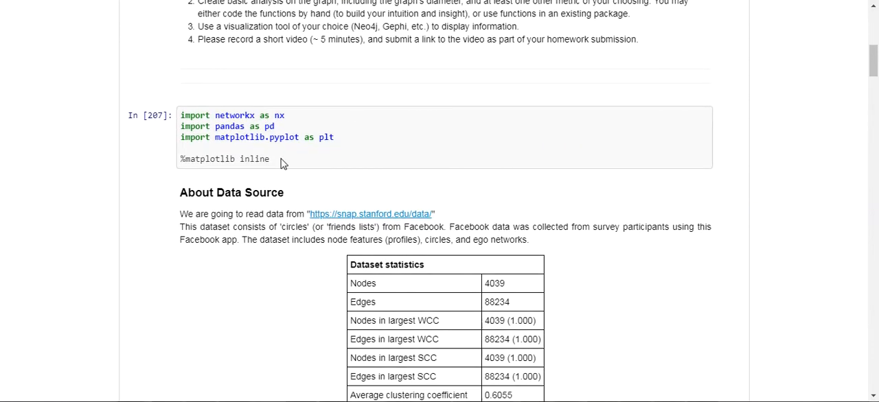
- Scroll through the Facebook Dataset statistics table down to the About Data format sample edge list
scroll("down", 3)
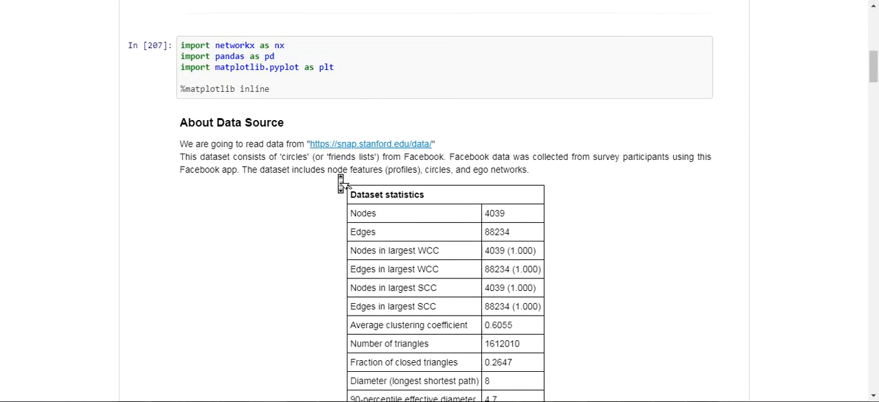
scroll("down", 3)
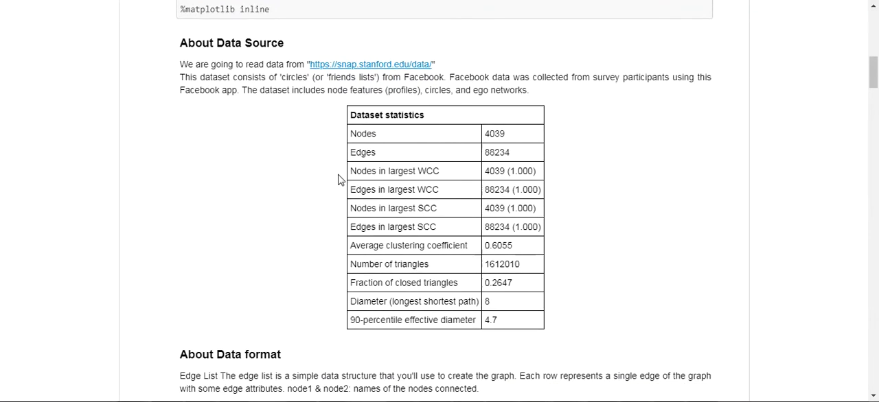
mouse_move(414, 167)
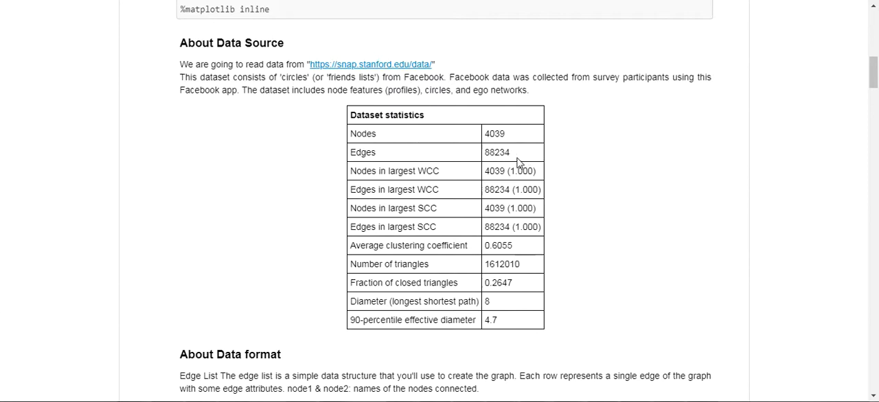
scroll("down", 3)
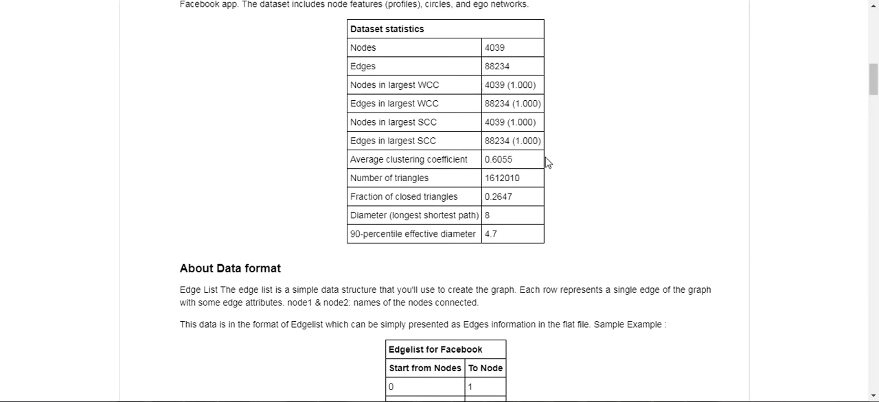
double_click(414, 215)
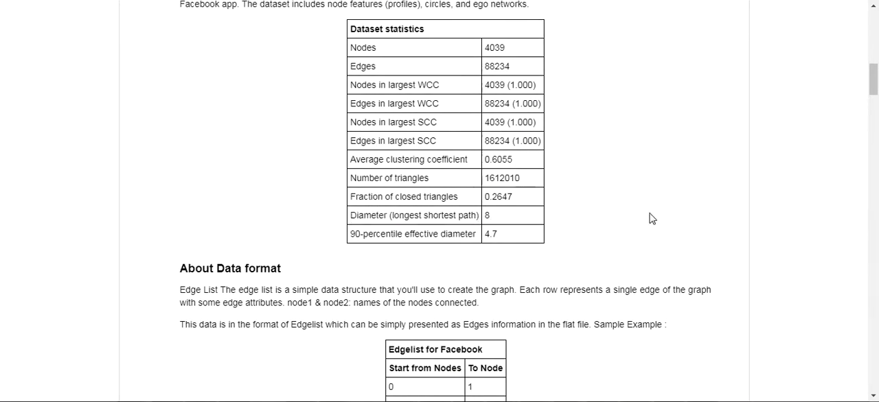
scroll("down", 3)
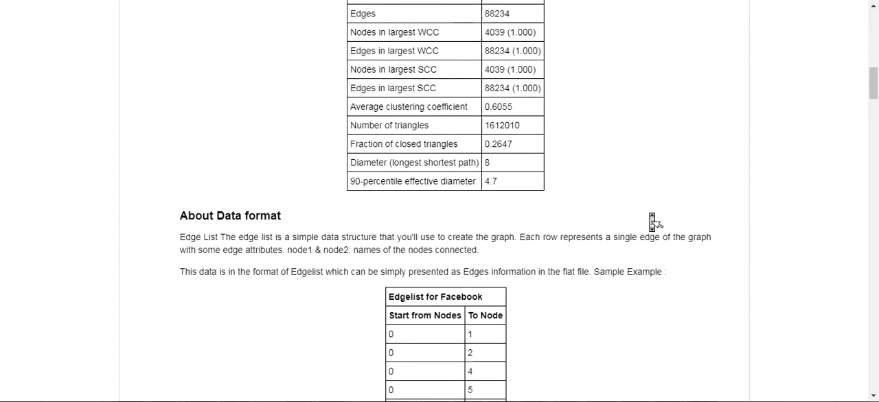
- Scroll past the Edgelist for Facebook table to the Load Data heading about read_edgelist
scroll("down", 3)
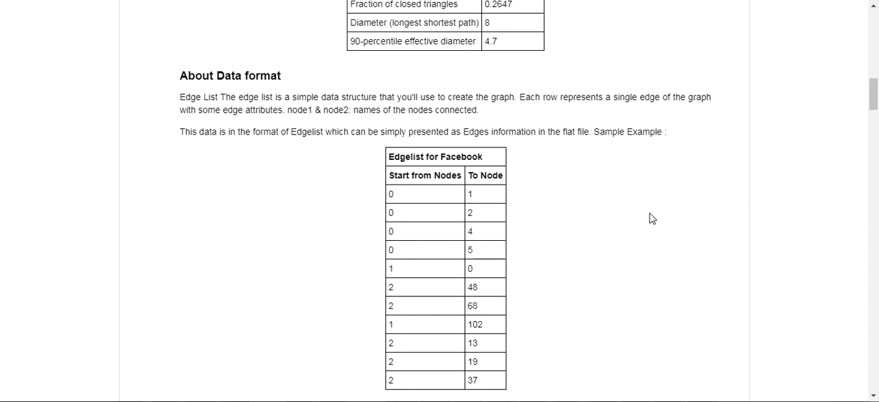
mouse_move(453, 197)
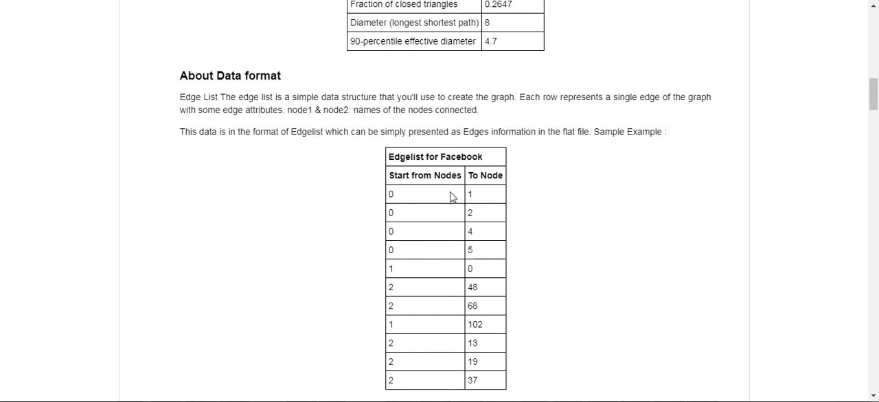
mouse_move(424, 202)
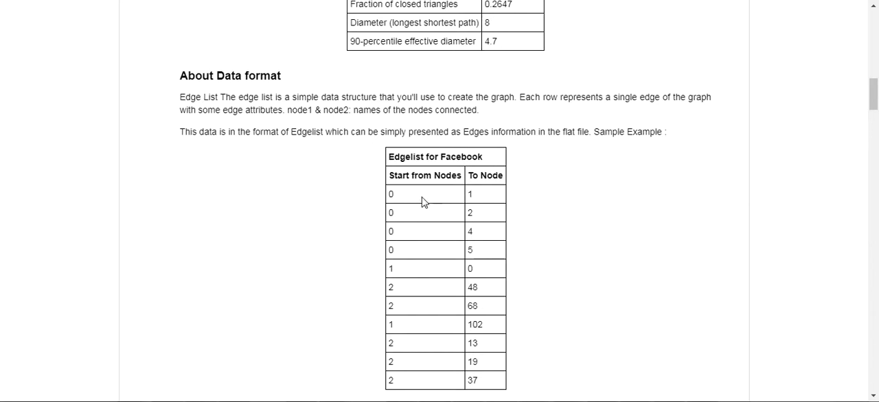
mouse_move(494, 198)
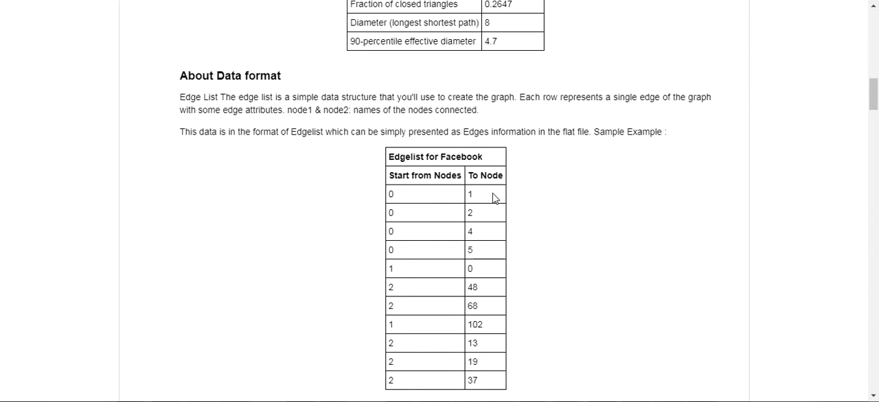
mouse_move(425, 237)
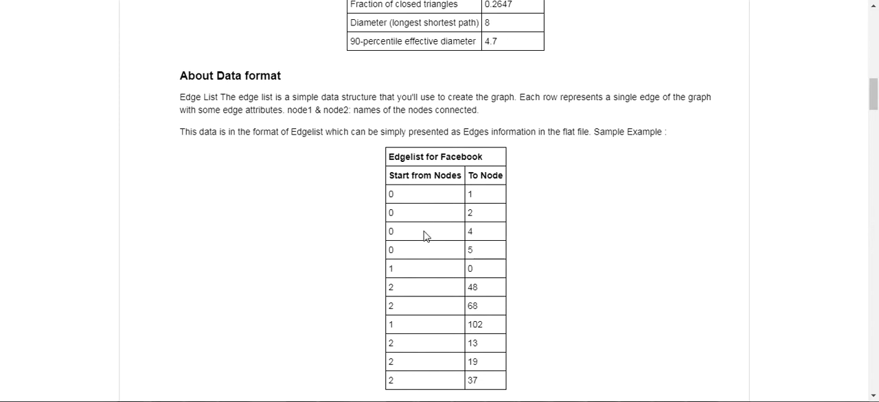
mouse_move(404, 288)
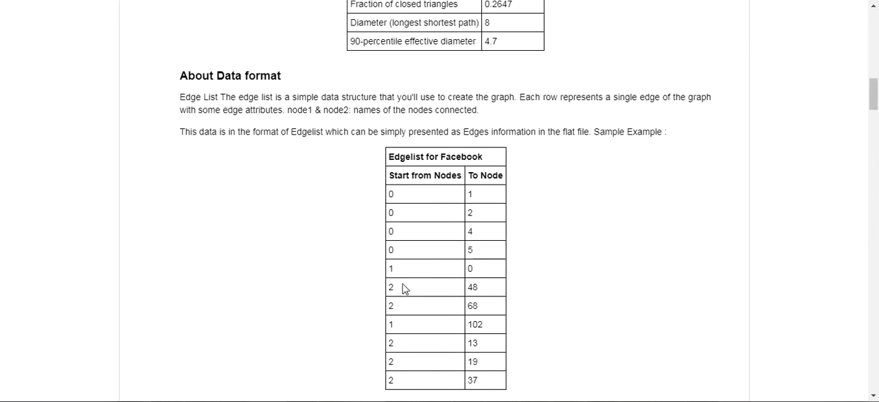
mouse_move(453, 291)
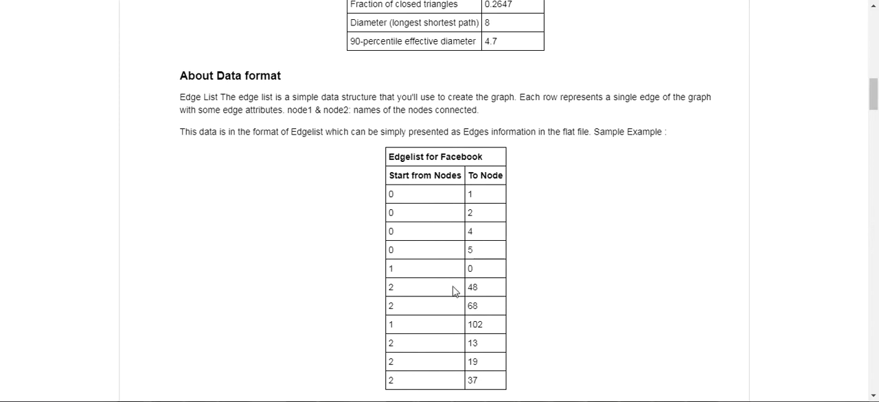
scroll("down", 3)
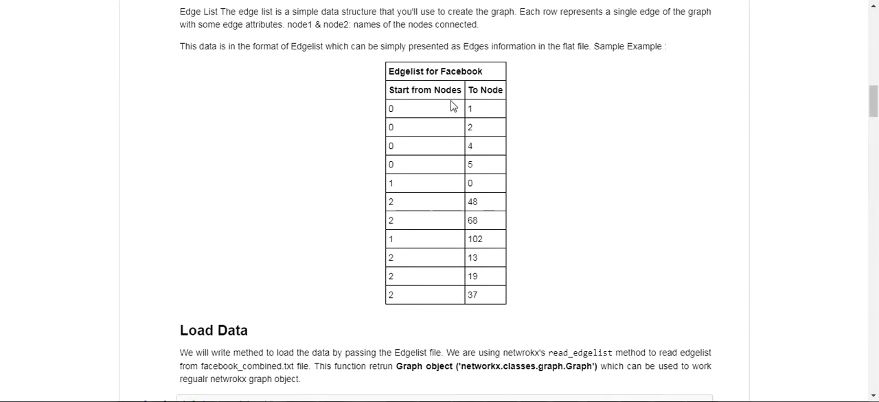
mouse_move(511, 211)
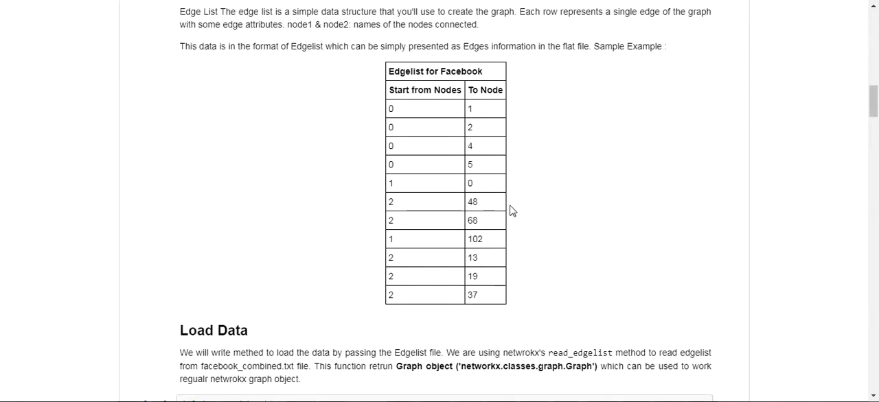
mouse_move(521, 157)
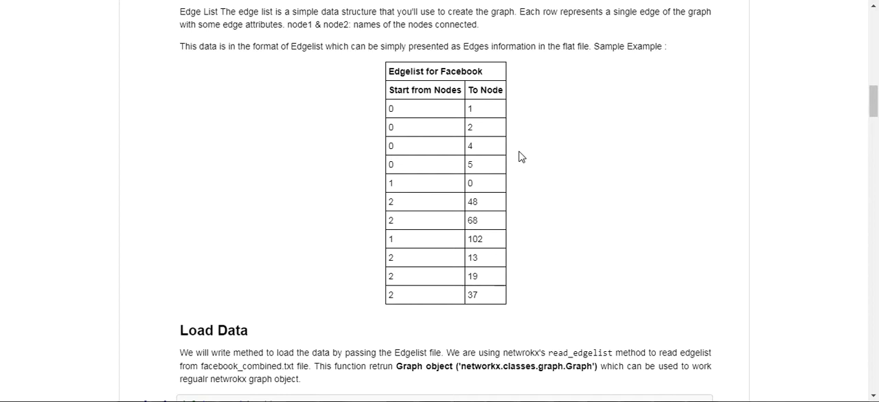
- Scroll to the Load Data cells and highlight 'Graph' in the output (4039 nodes, 88234 edges)
scroll("down", 3)
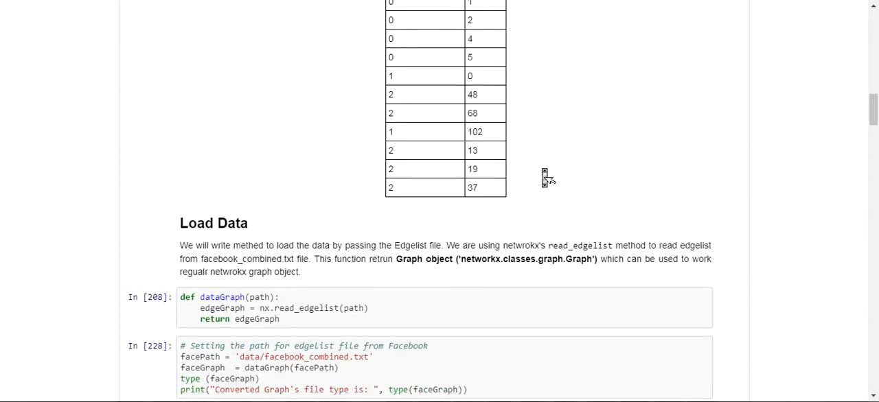
scroll("down", 3)
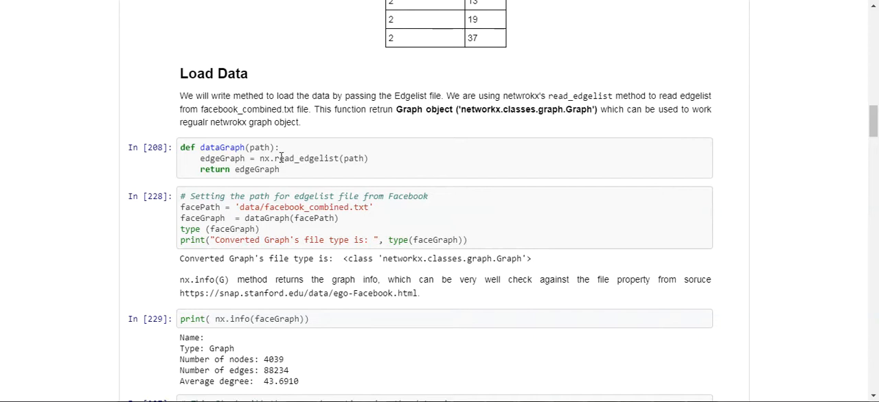
mouse_move(285, 176)
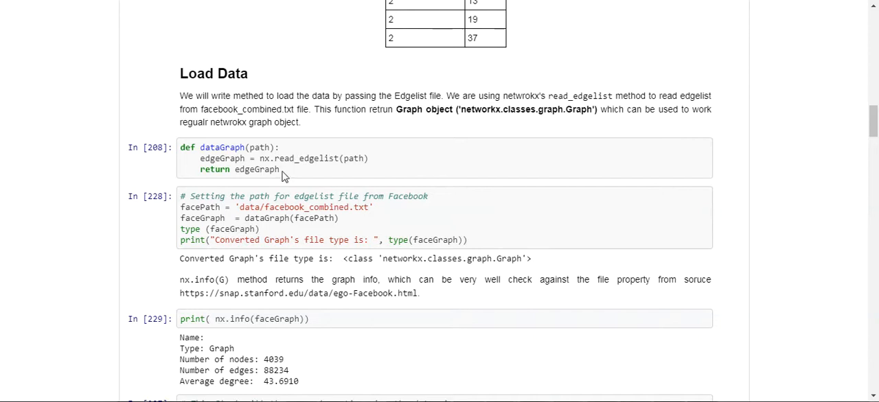
double_click(256, 170)
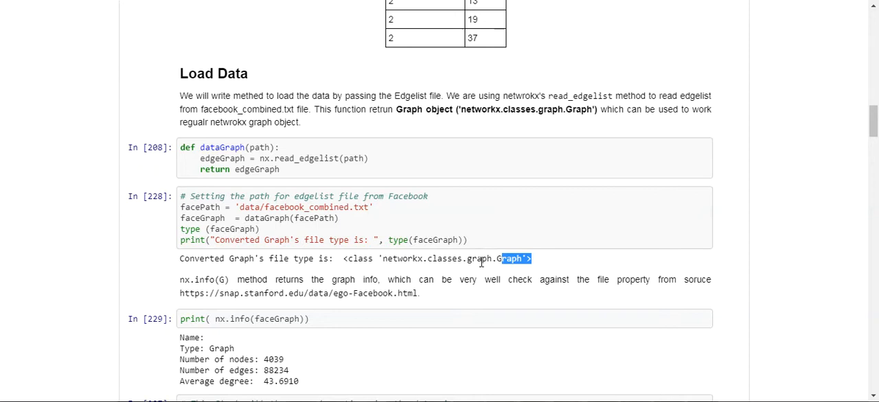
scroll("down", 3)
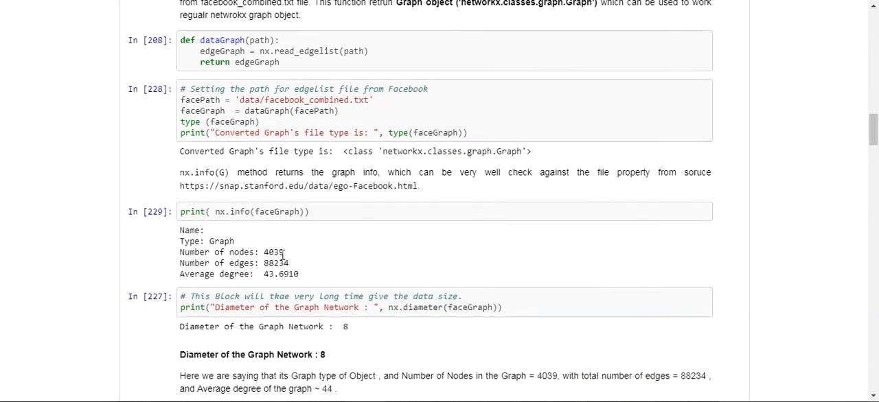
mouse_move(269, 274)
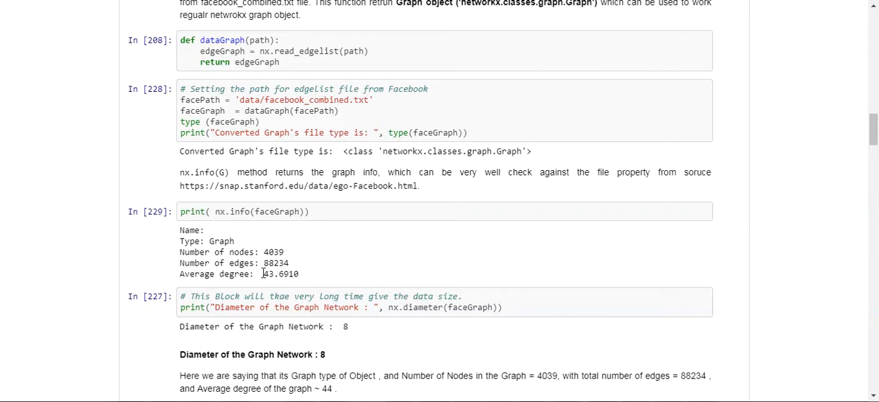
mouse_move(338, 270)
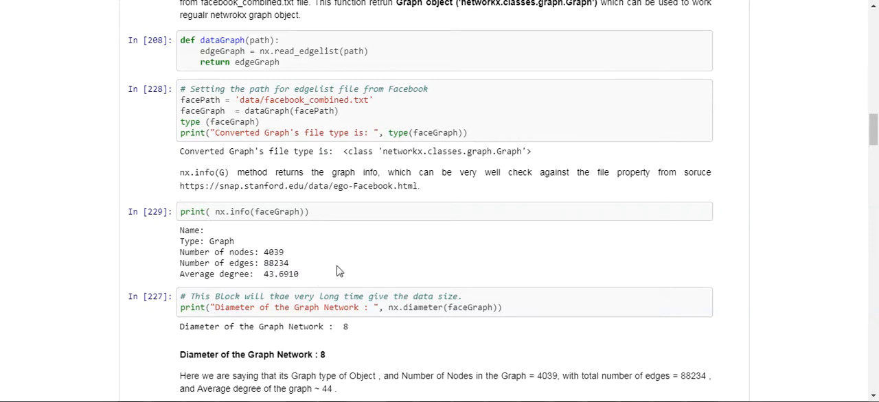
scroll("down", 3)
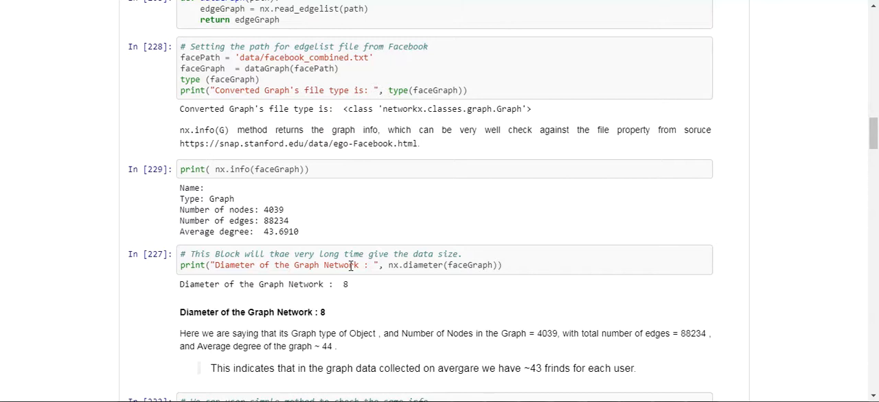
scroll("down", 3)
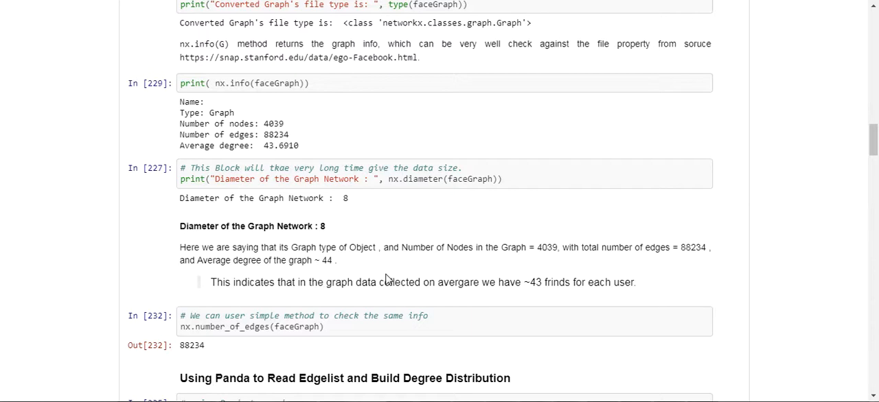
mouse_move(390, 280)
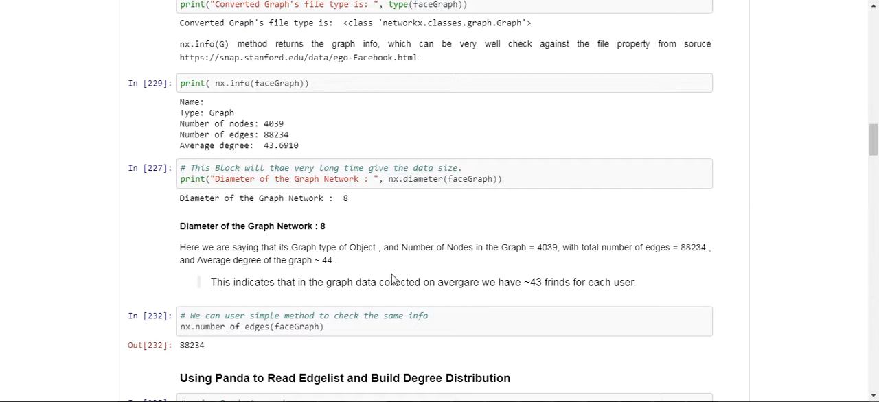
scroll("down", 3)
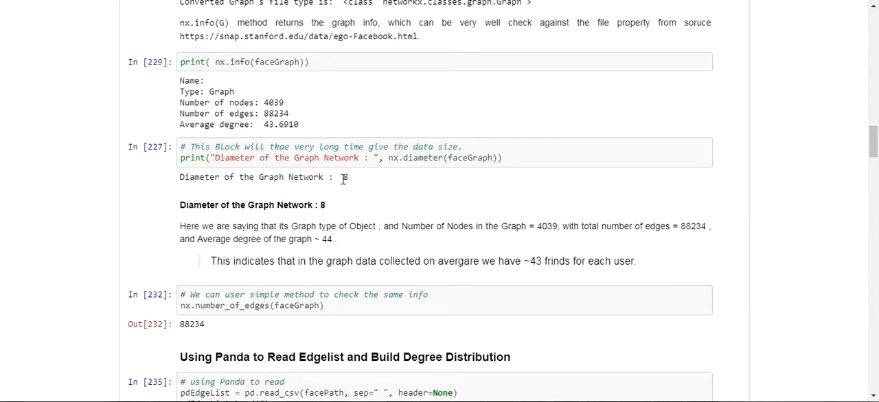
mouse_move(337, 197)
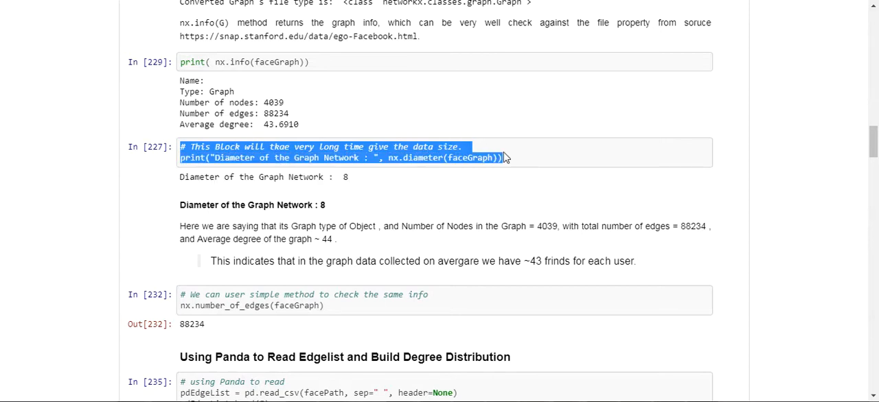
mouse_move(511, 159)
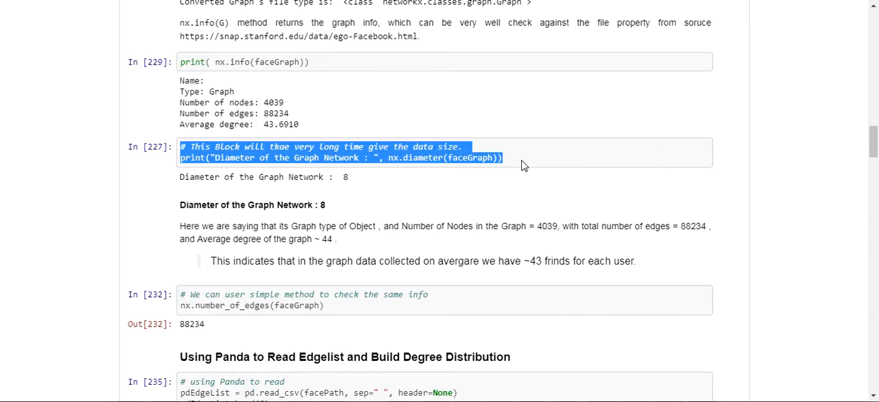
scroll("down", 3)
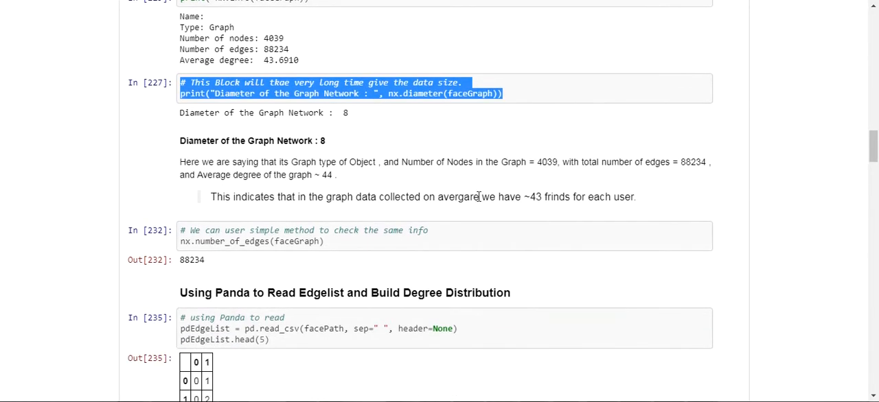
scroll("down", 3)
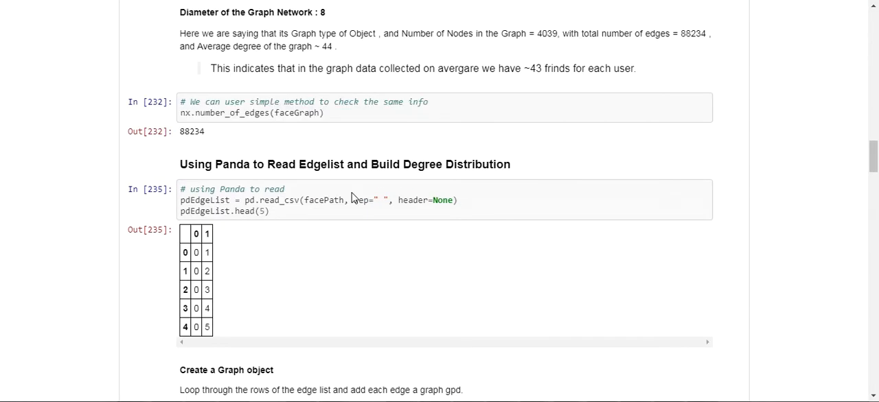
scroll("down", 3)
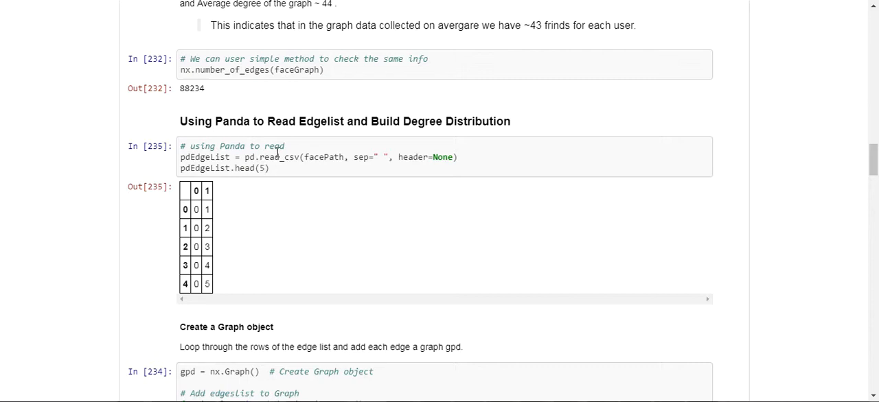
mouse_move(293, 177)
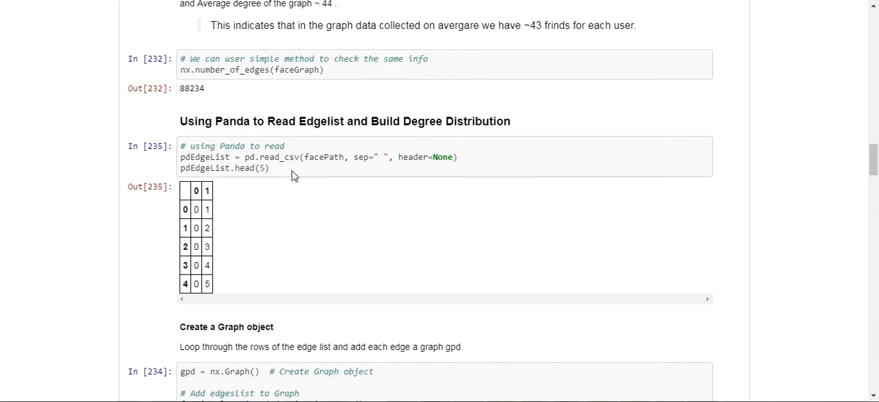
mouse_move(288, 174)
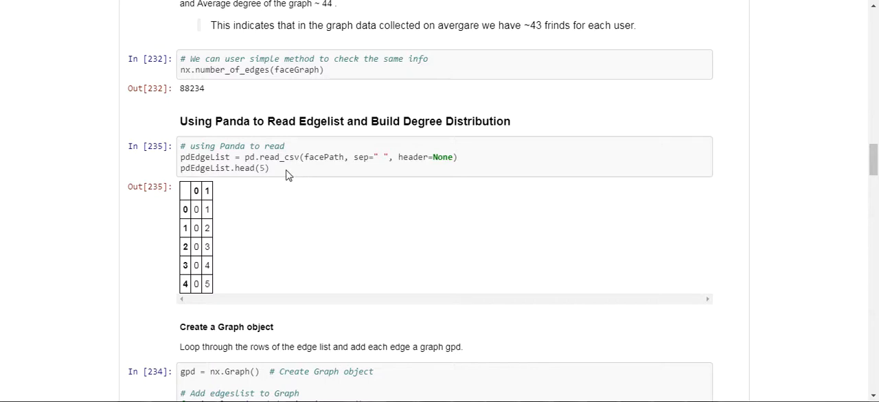
mouse_move(282, 176)
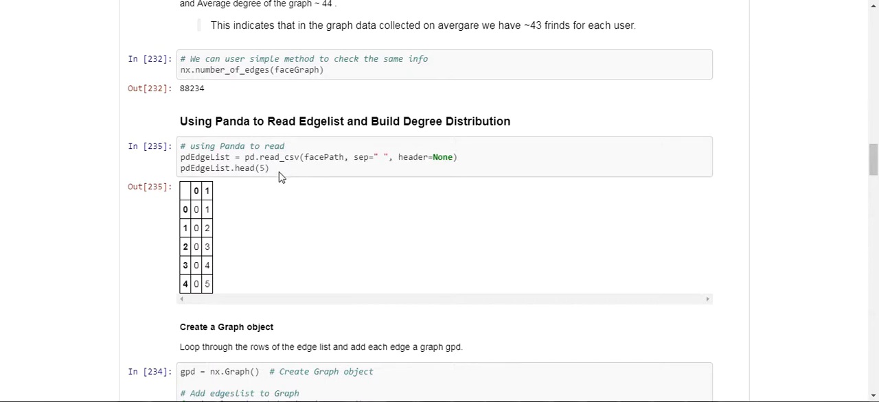
scroll("down", 3)
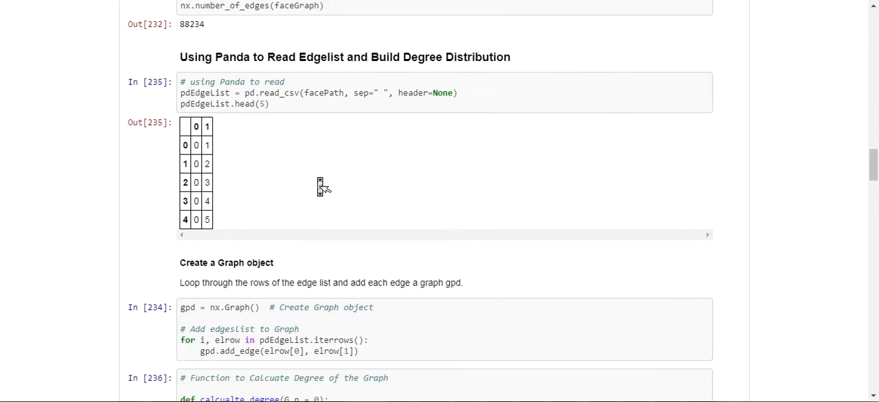
scroll("down", 3)
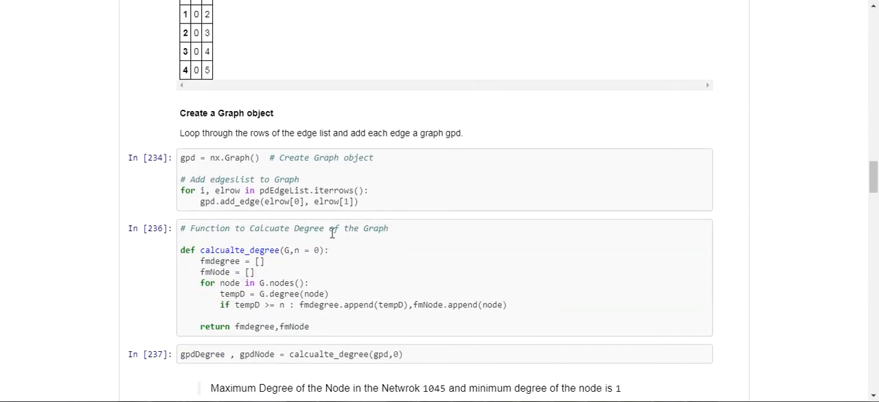
scroll("down", 3)
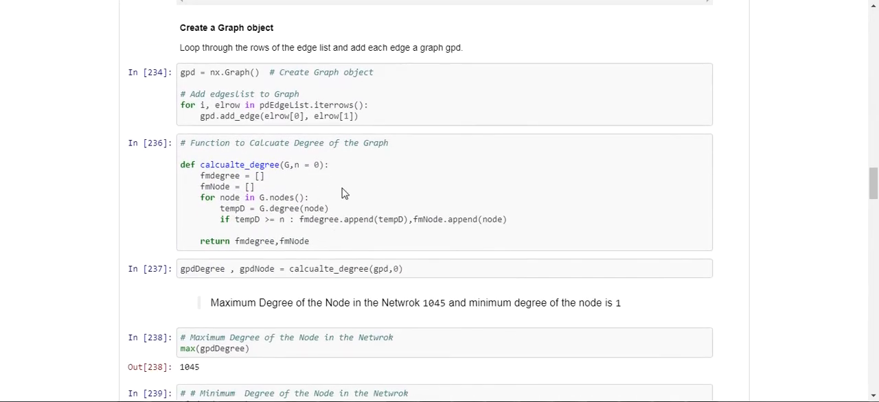
scroll("down", 3)
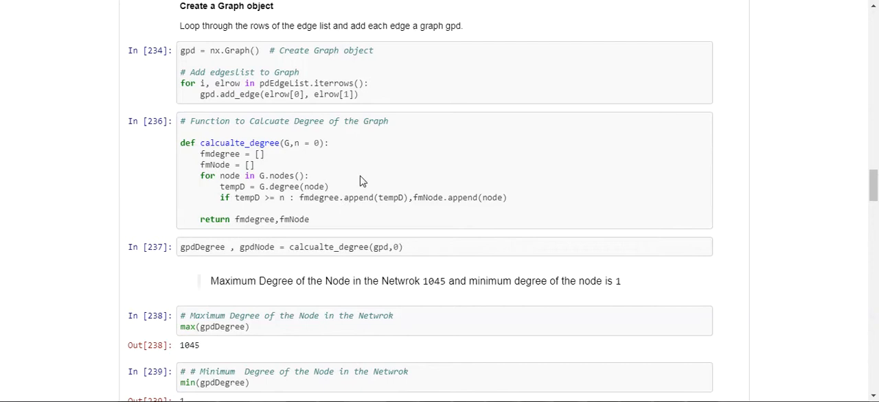
scroll("down", 3)
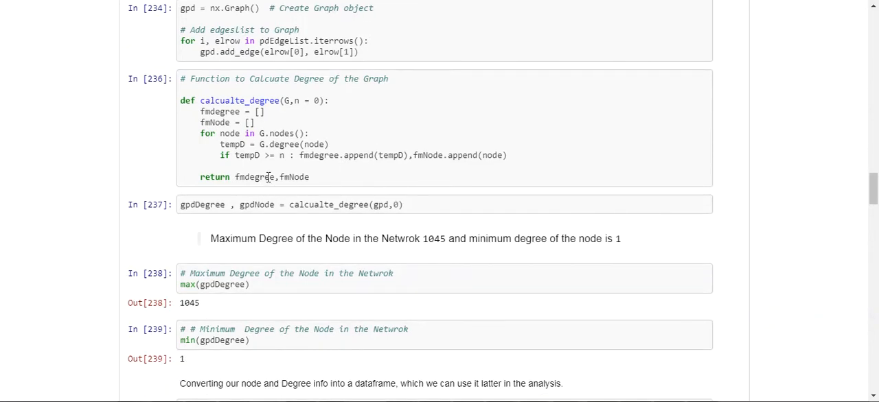
scroll("down", 3)
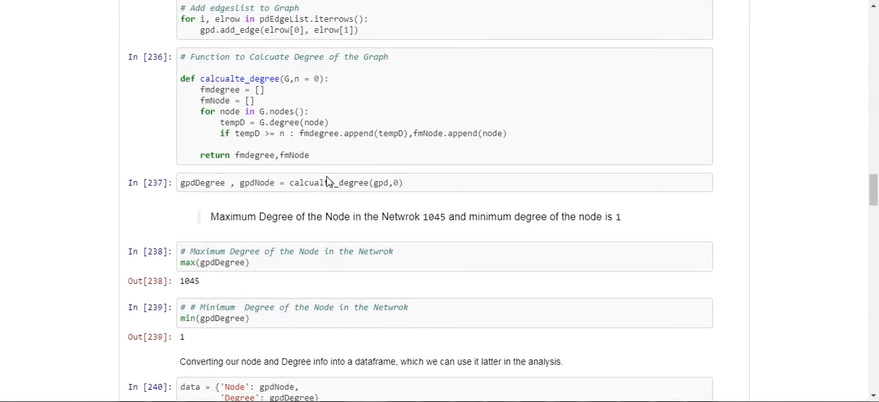
double_click(222, 262)
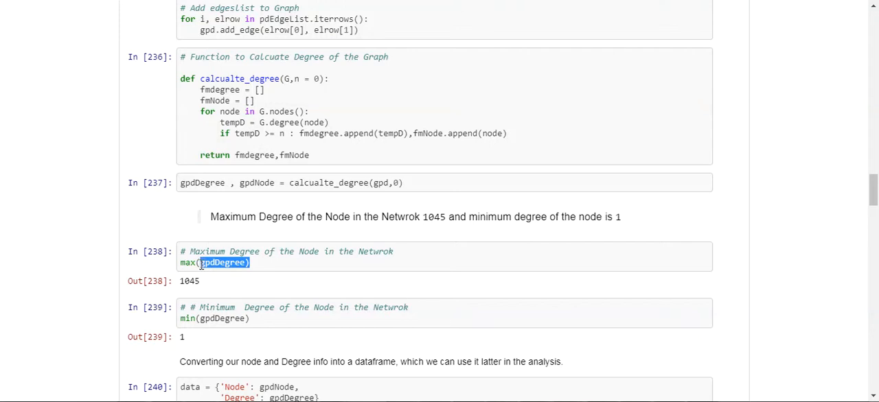
mouse_move(260, 267)
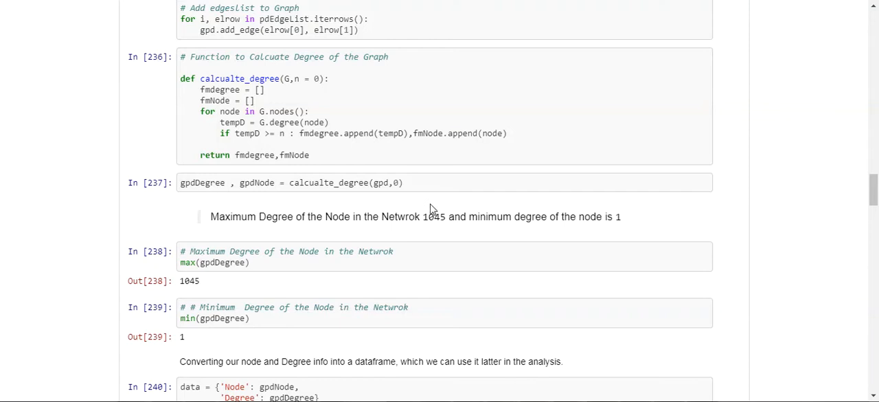
scroll("down", 3)
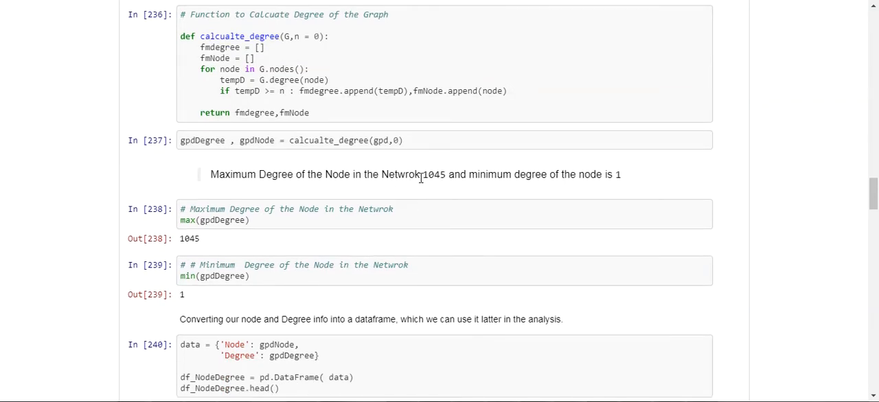
mouse_move(438, 190)
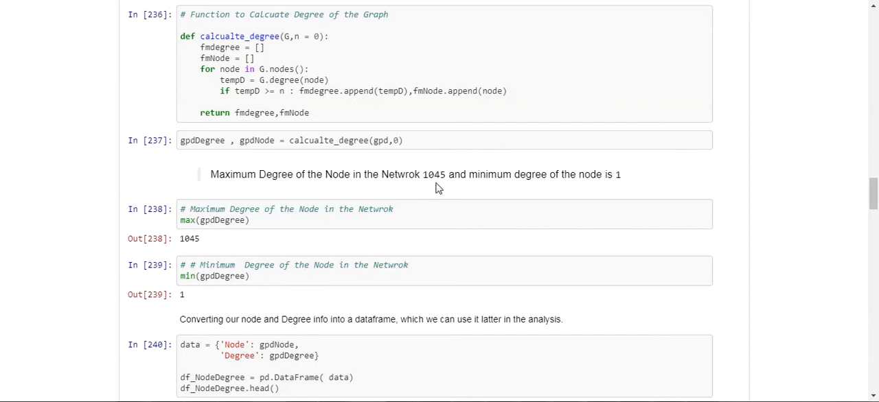
mouse_move(539, 188)
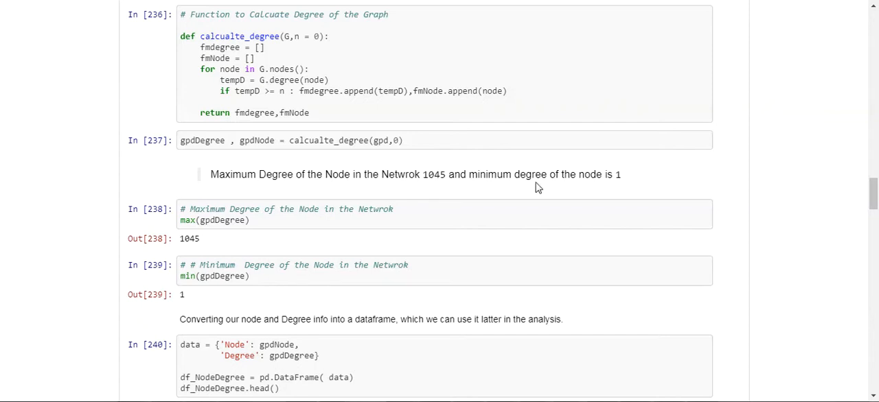
mouse_move(577, 191)
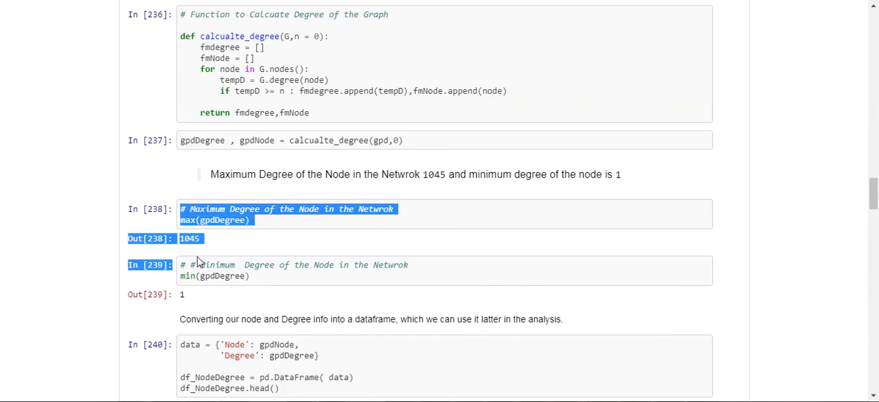
scroll("down", 3)
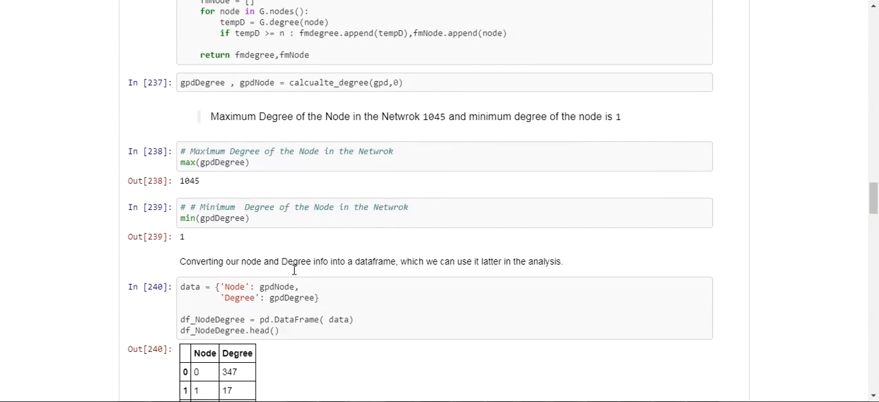
scroll("down", 3)
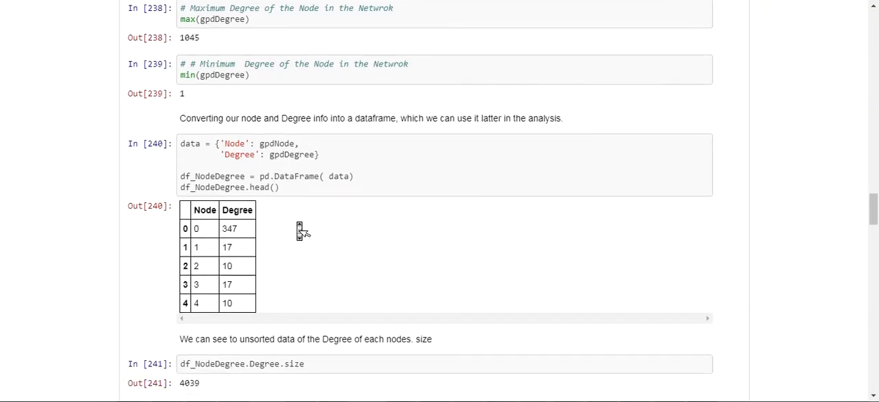
scroll("down", 3)
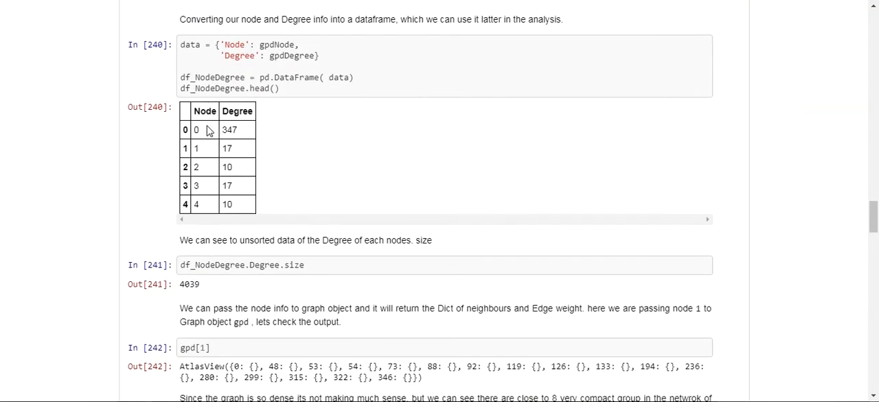
scroll("down", 3)
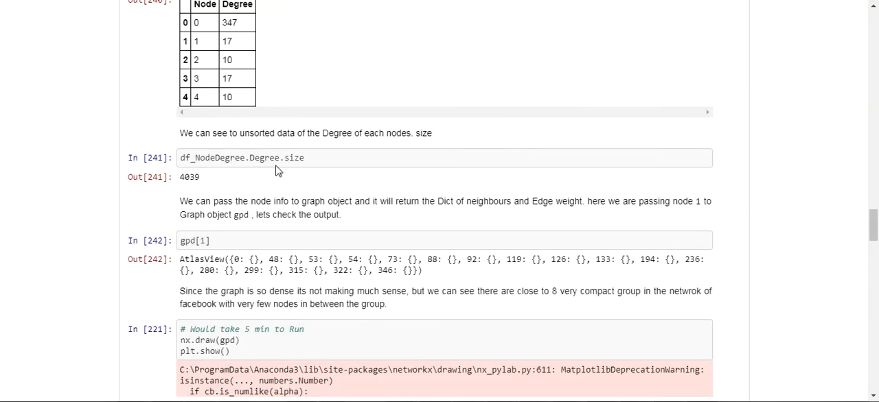
scroll("down", 3)
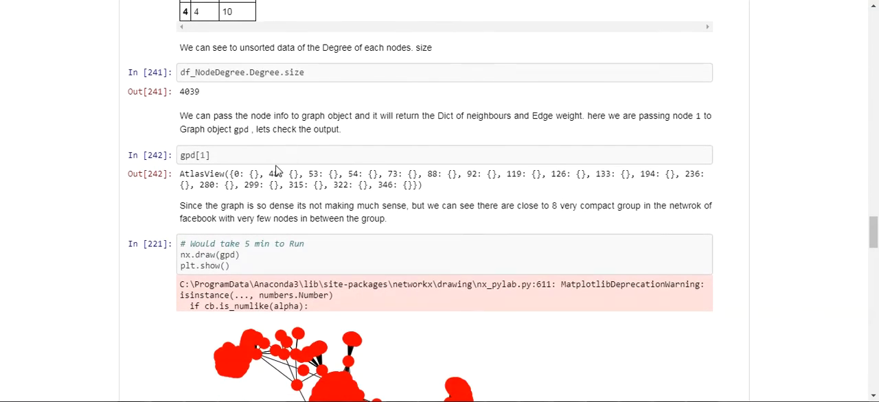
mouse_move(270, 160)
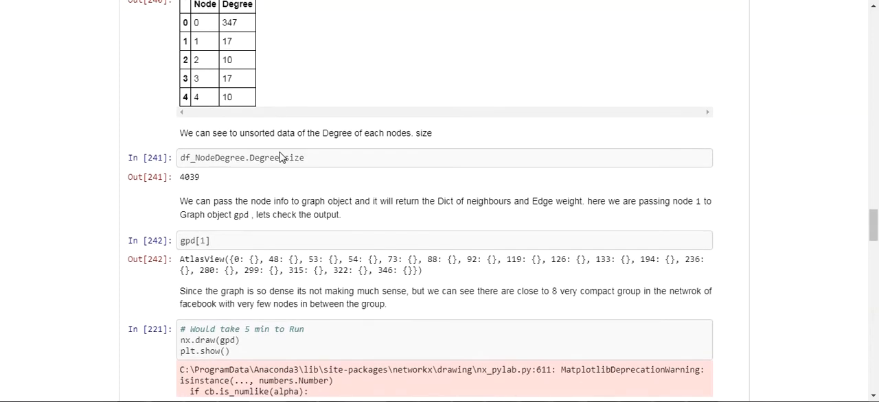
scroll("down", 3)
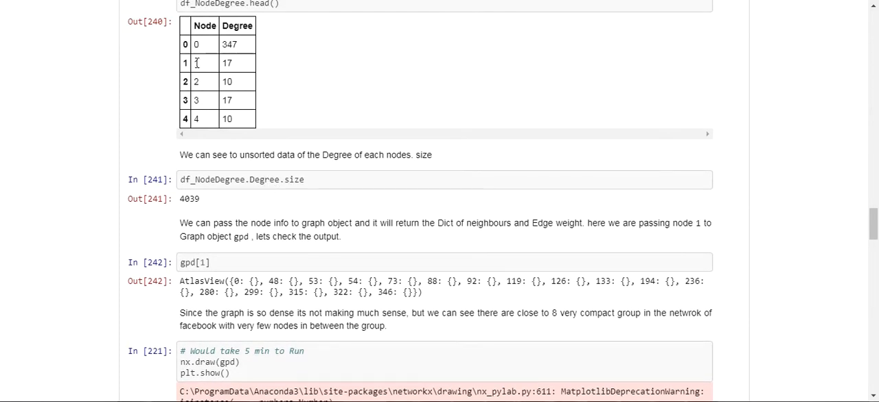
double_click(227, 63)
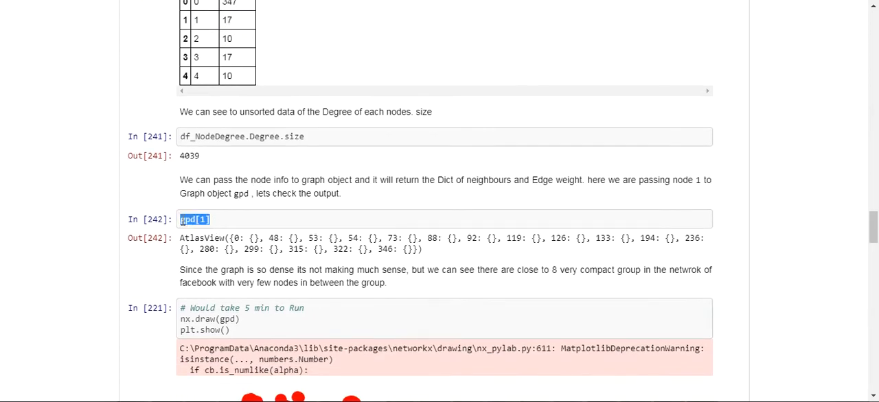
mouse_move(227, 240)
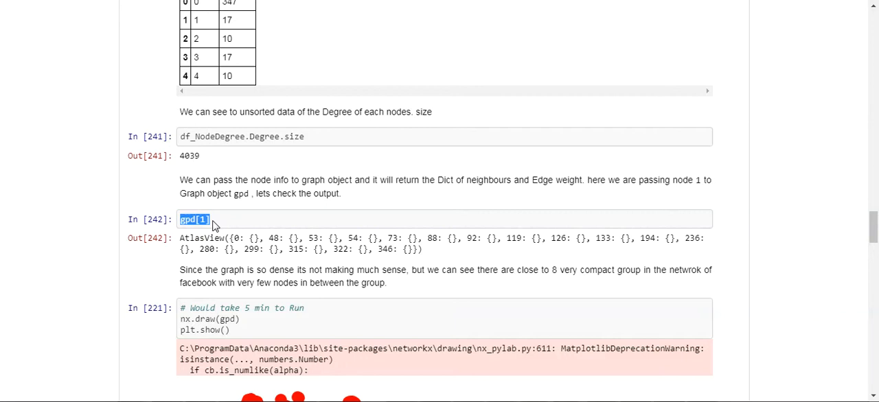
mouse_move(248, 240)
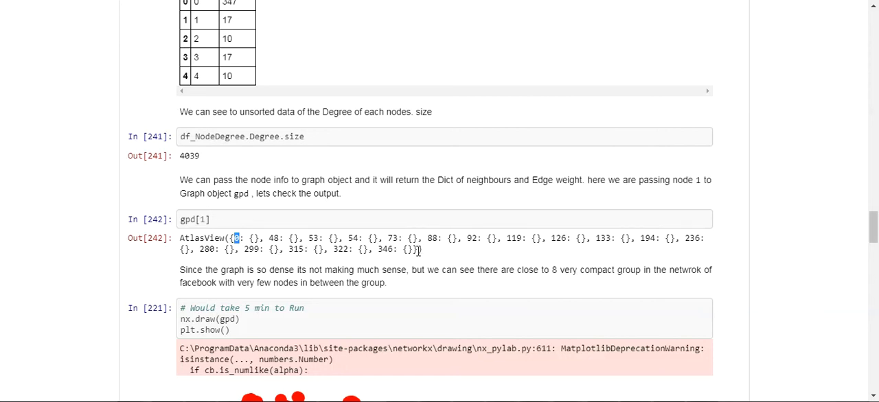
- Highlight node 1's neighbour dictionary from gpd[1], then scroll to the nx.draw(gpd) plot
left_click_drag(234, 238, 421, 249)
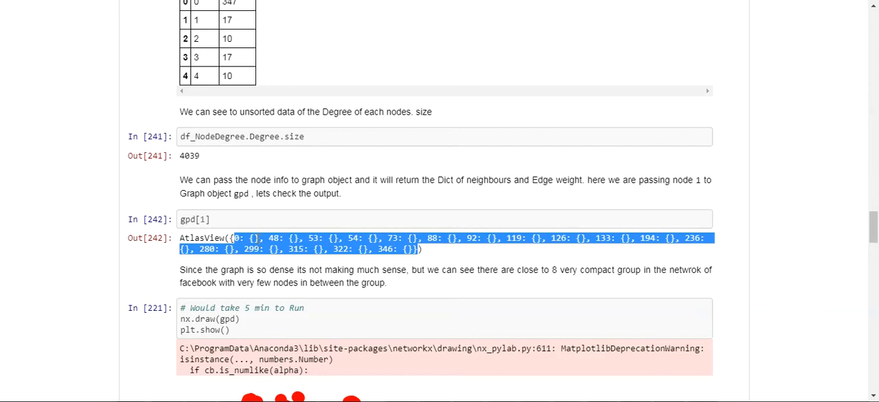
left_click(268, 227)
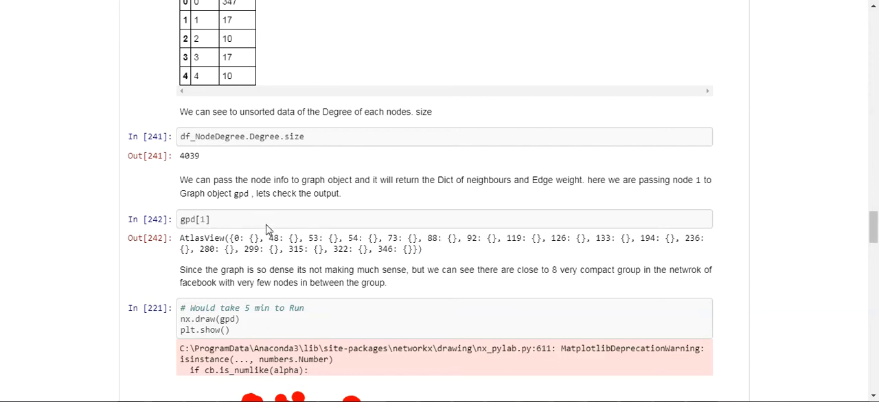
scroll("down", 3)
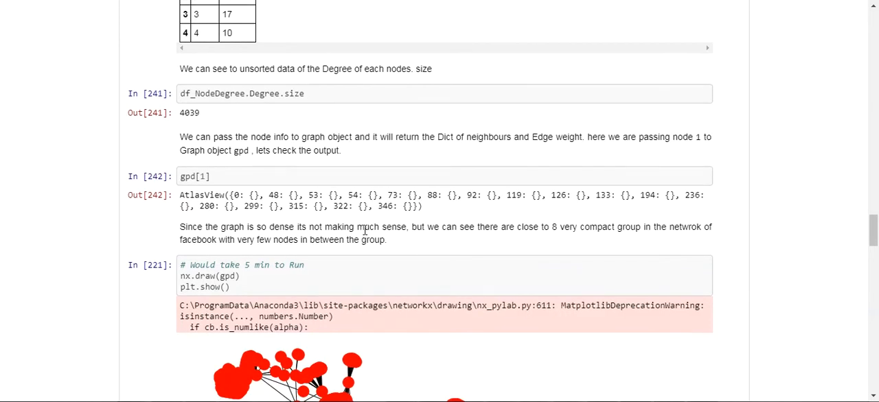
scroll("down", 3)
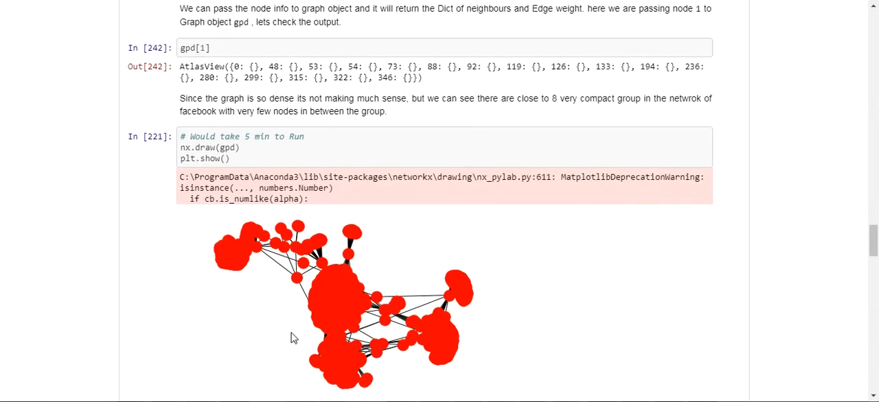
mouse_move(494, 278)
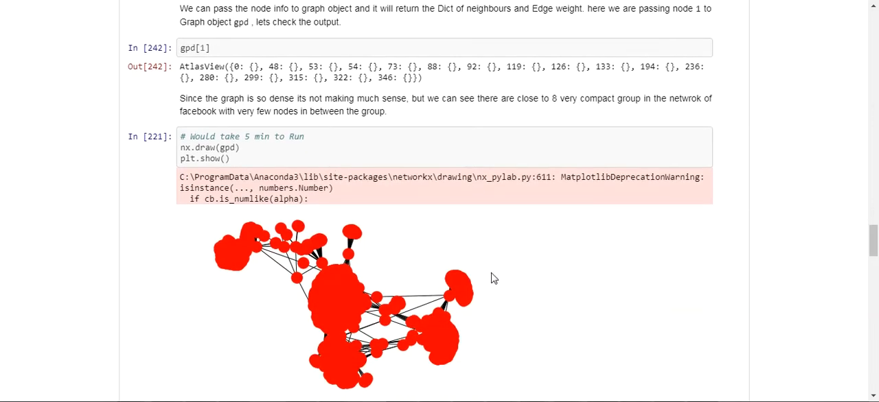
- Scroll so the full red nx.draw network plot and its clusters are visible
scroll("down", 3)
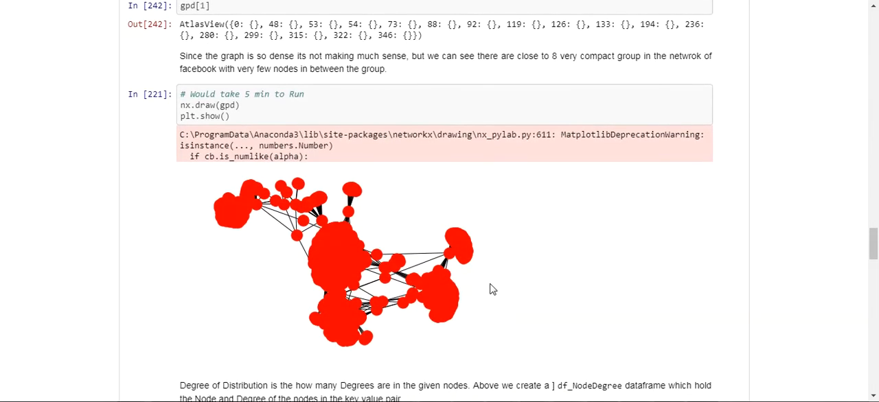
mouse_move(426, 253)
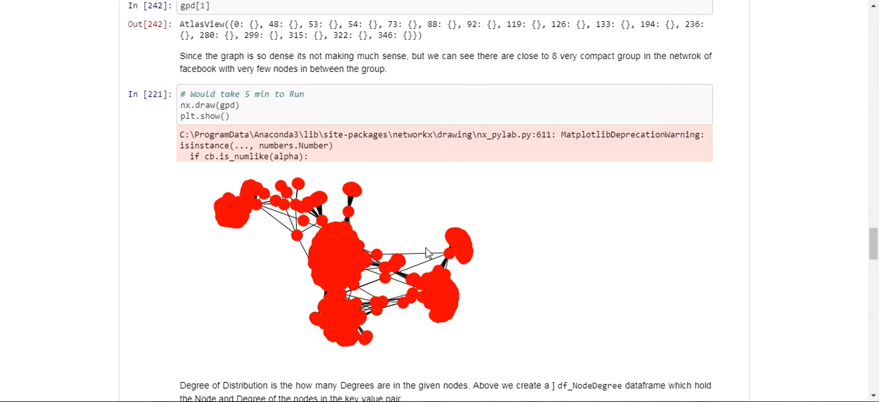
mouse_move(329, 256)
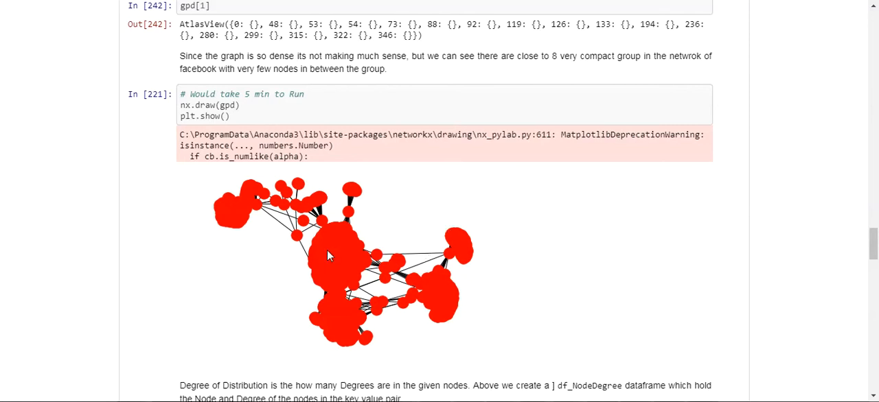
mouse_move(359, 207)
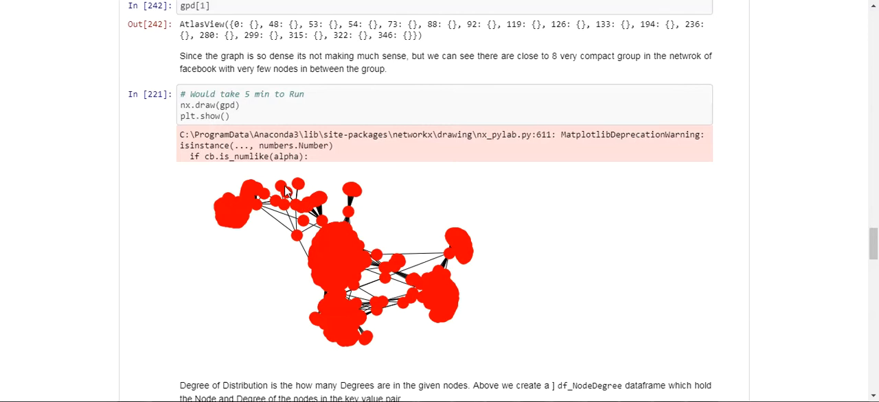
mouse_move(318, 231)
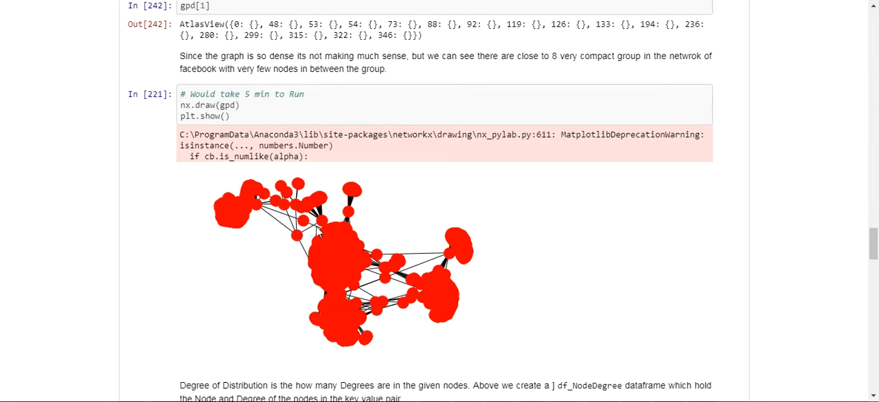
mouse_move(484, 265)
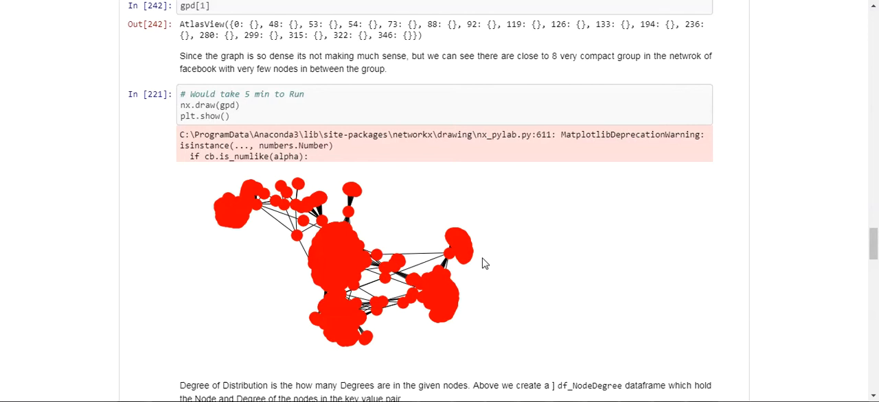
mouse_move(482, 288)
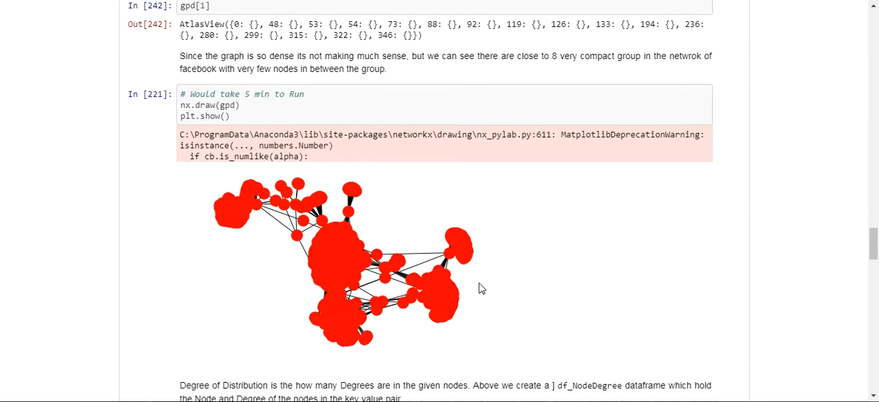
mouse_move(338, 264)
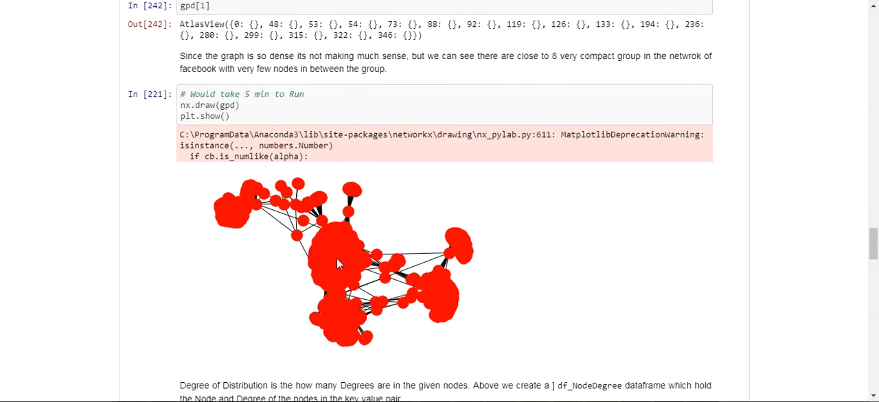
mouse_move(357, 323)
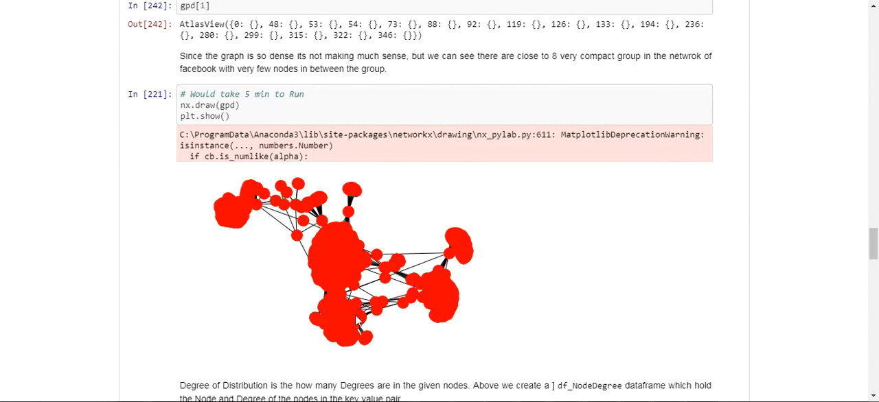
mouse_move(385, 309)
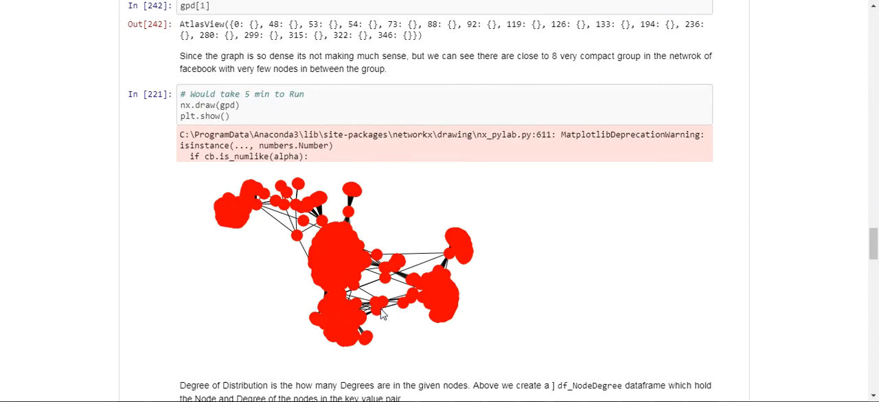
mouse_move(336, 256)
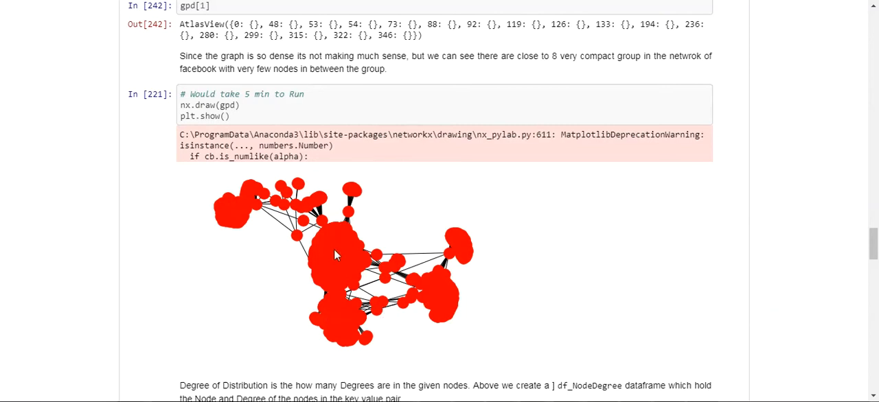
mouse_move(299, 244)
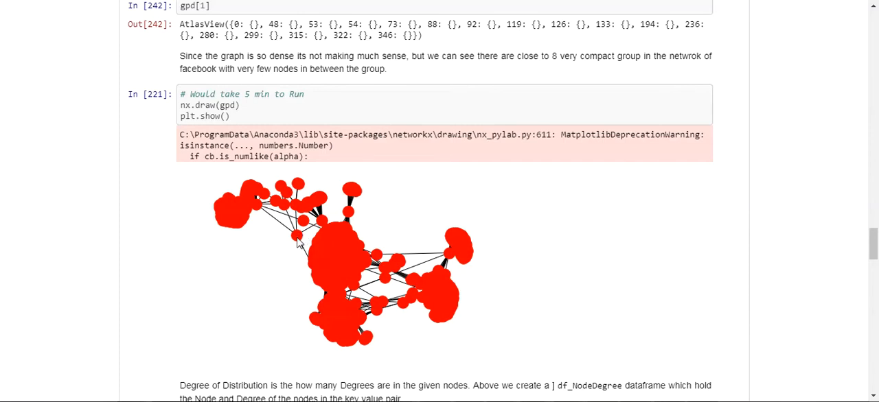
mouse_move(373, 213)
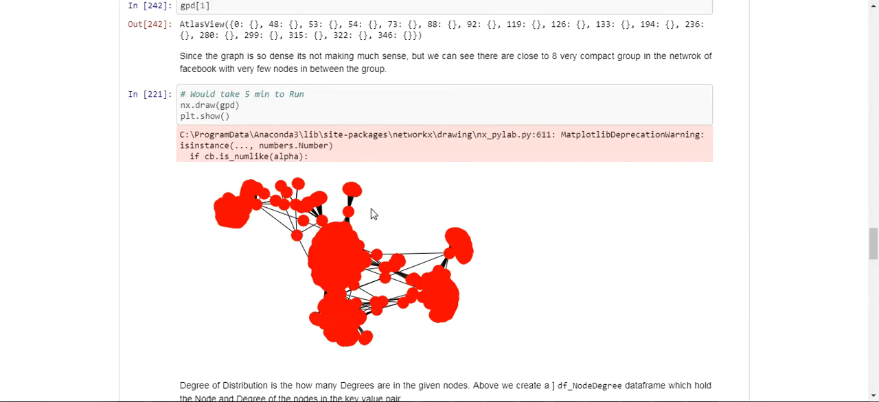
mouse_move(510, 227)
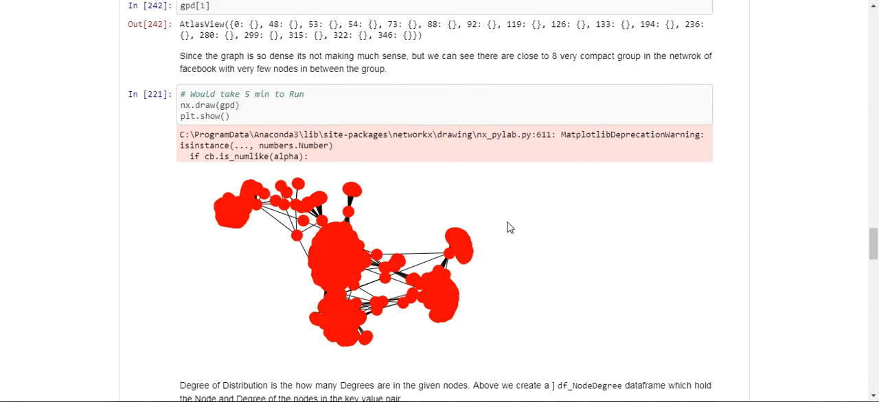
mouse_move(312, 247)
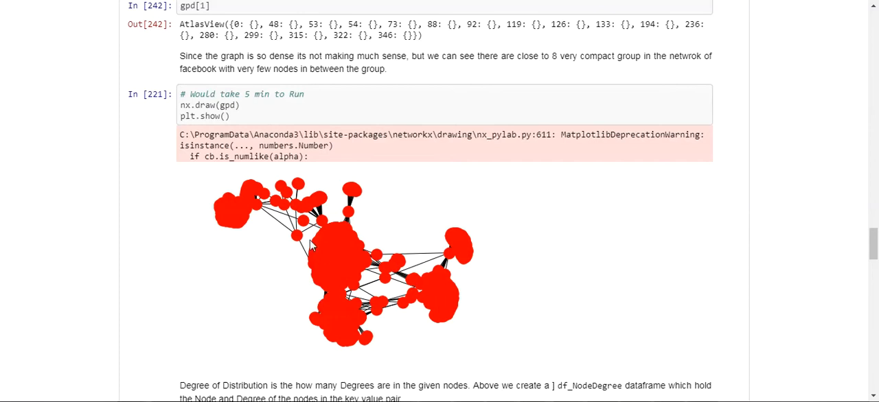
mouse_move(319, 237)
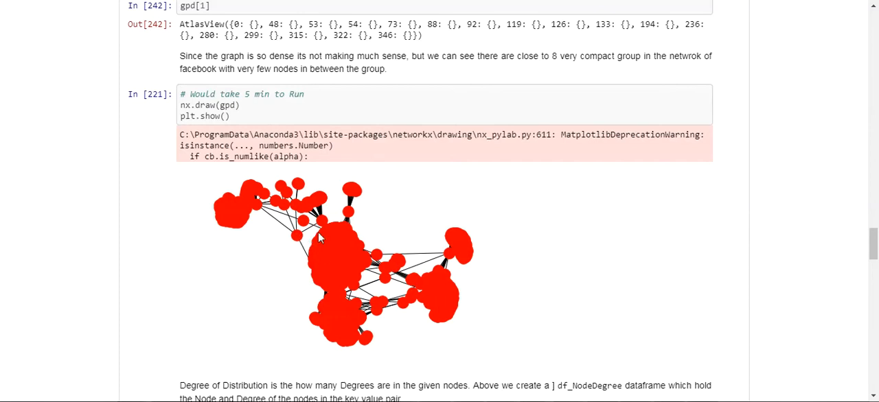
- Scroll past the degree head() tables and descending-degree nodes to the plt.hist Degree Distribution histogram
scroll("down", 3)
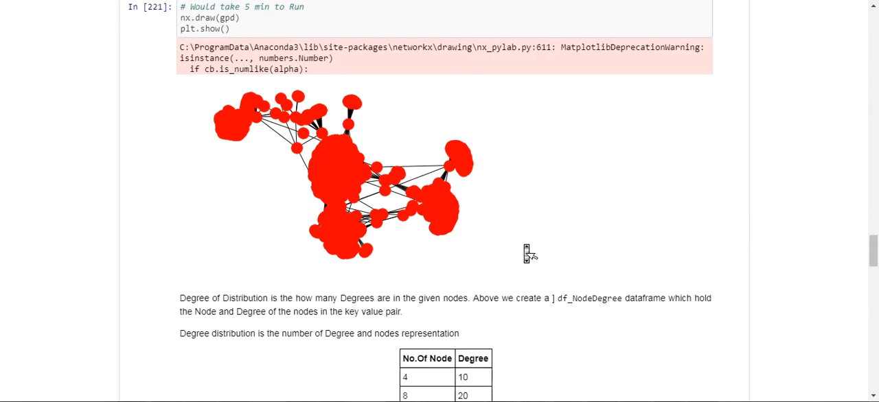
scroll("down", 3)
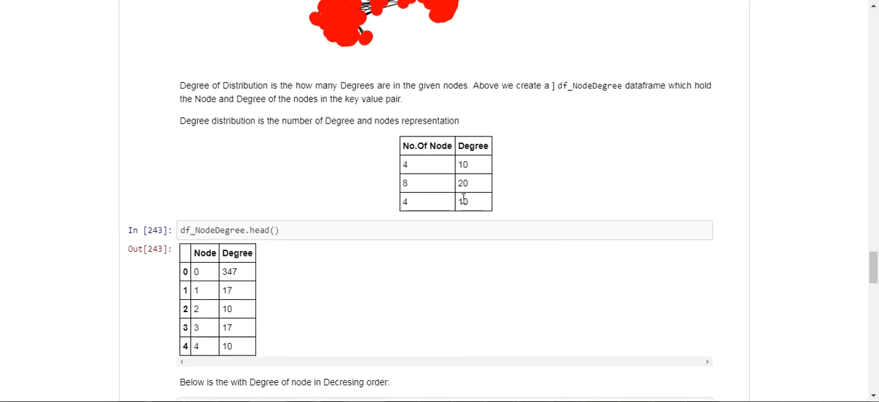
scroll("down", 3)
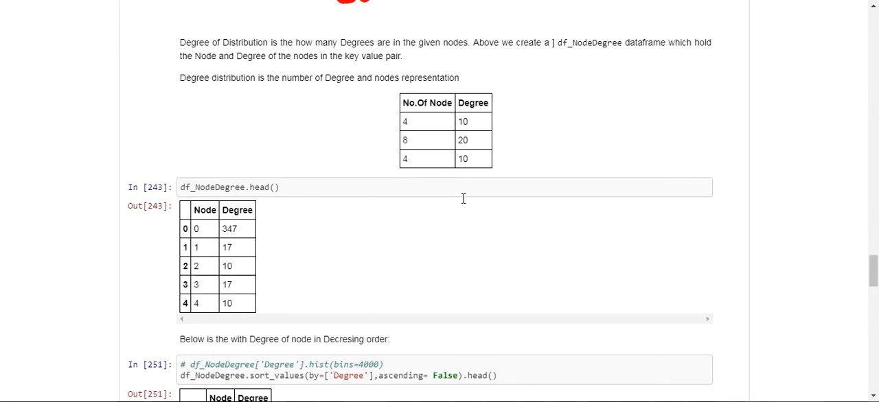
scroll("down", 3)
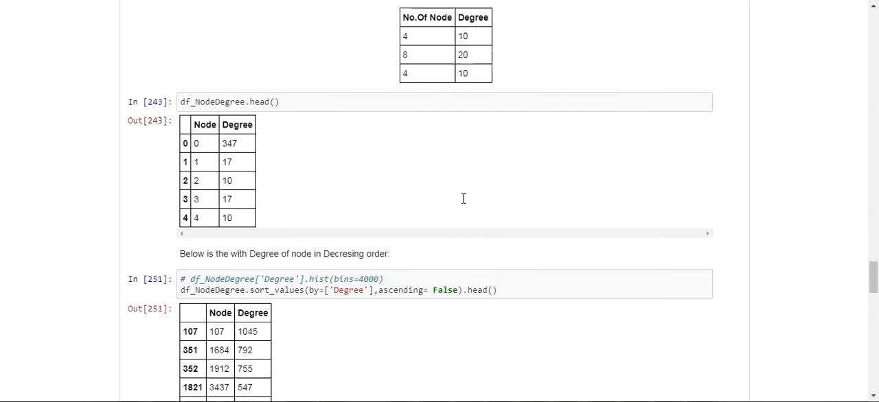
scroll("down", 3)
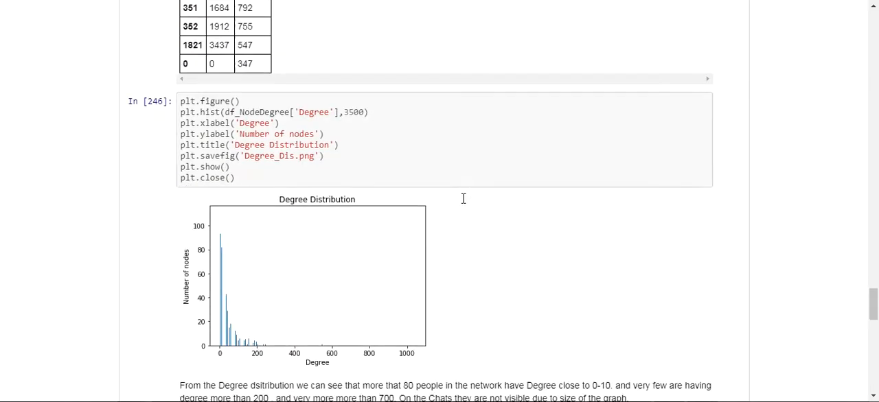
scroll("down", 3)
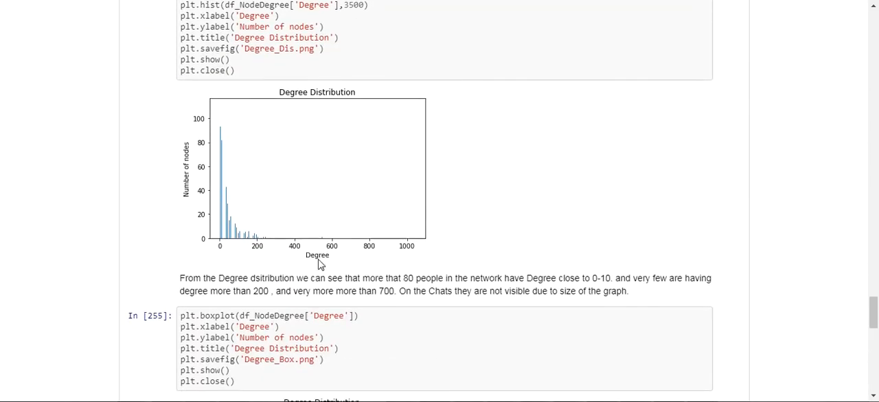
mouse_move(347, 260)
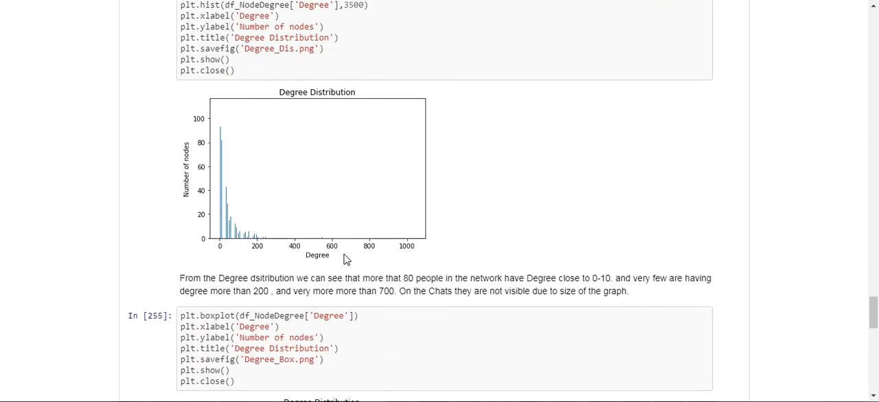
mouse_move(236, 208)
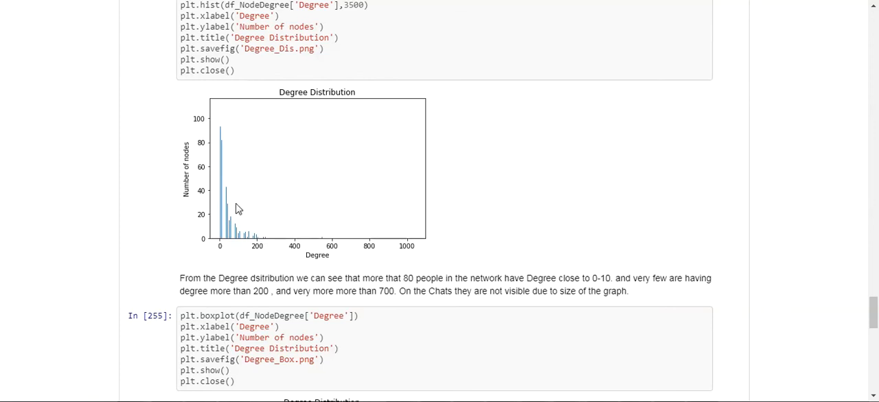
mouse_move(237, 168)
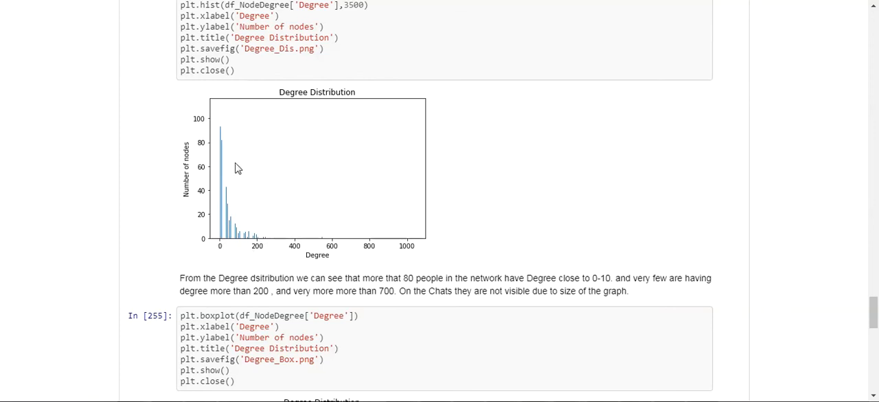
mouse_move(235, 254)
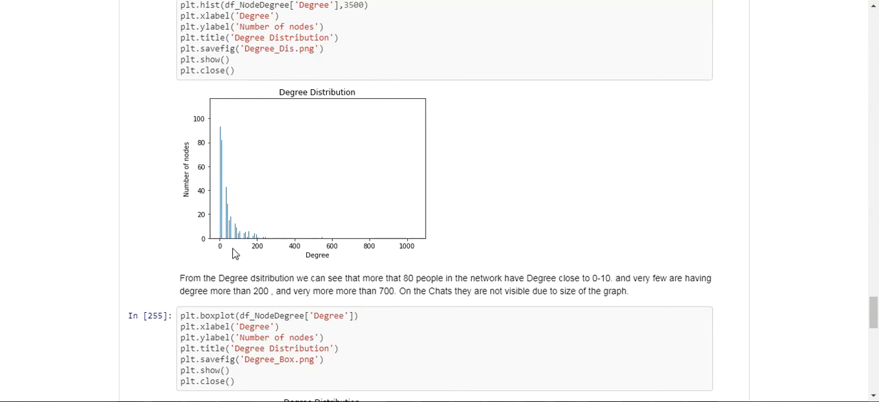
mouse_move(263, 243)
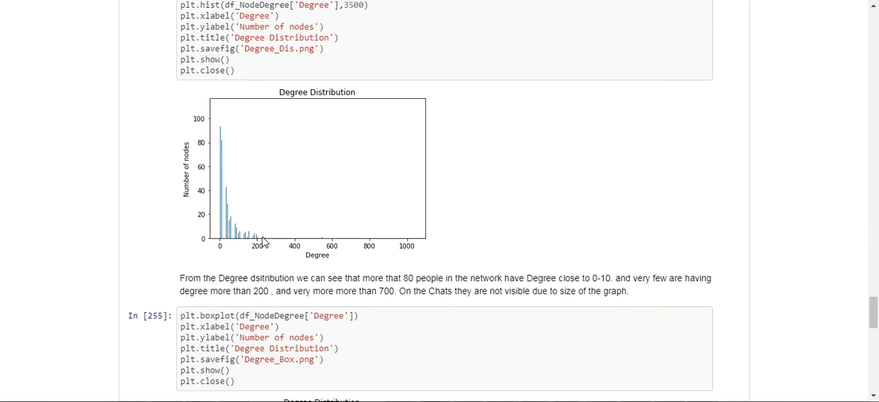
mouse_move(254, 249)
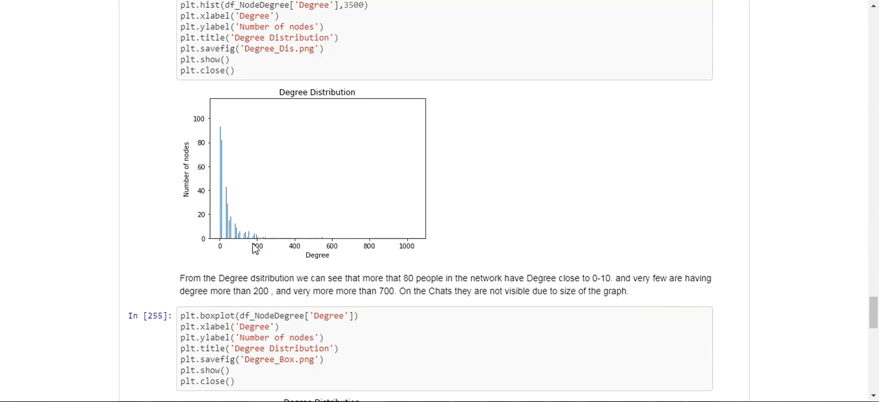
mouse_move(251, 249)
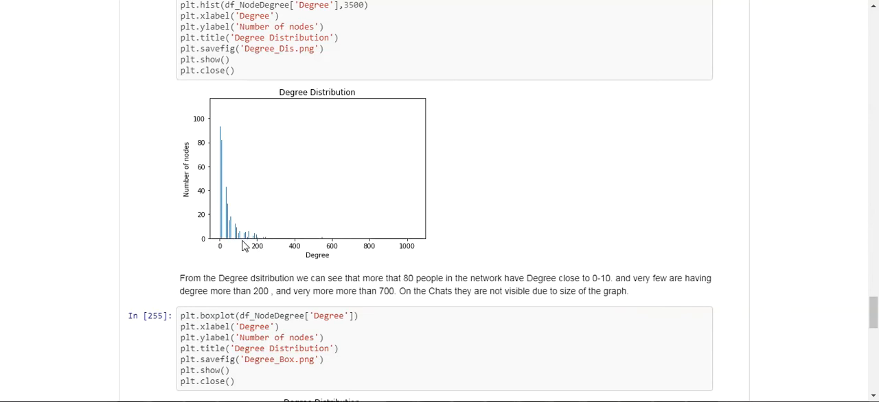
mouse_move(224, 248)
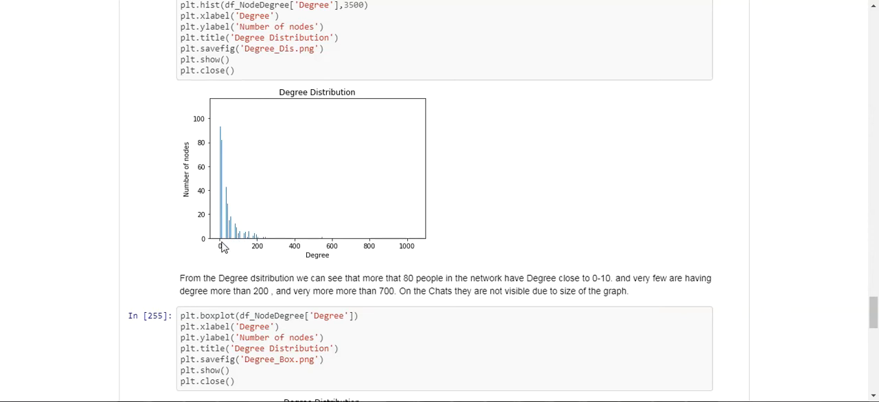
mouse_move(227, 248)
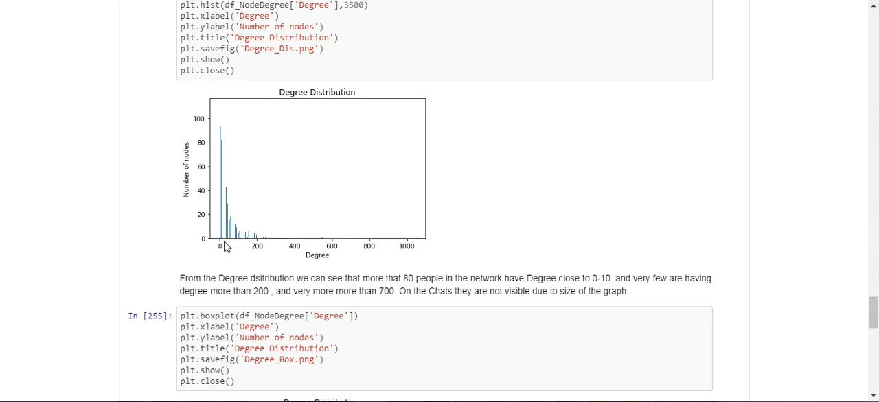
mouse_move(230, 245)
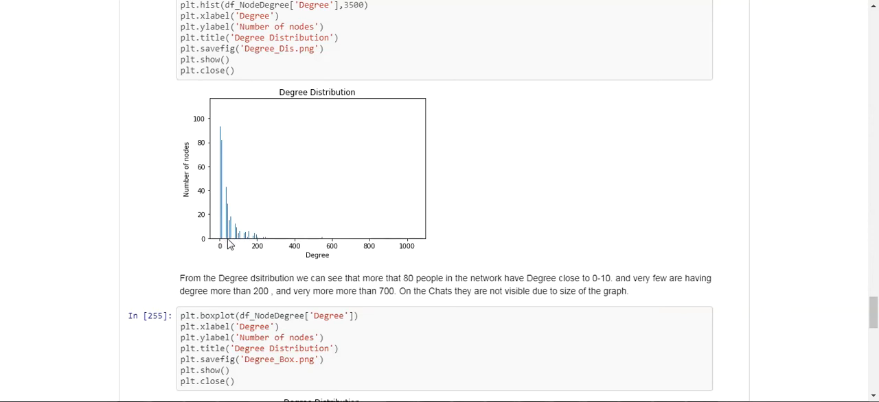
mouse_move(241, 245)
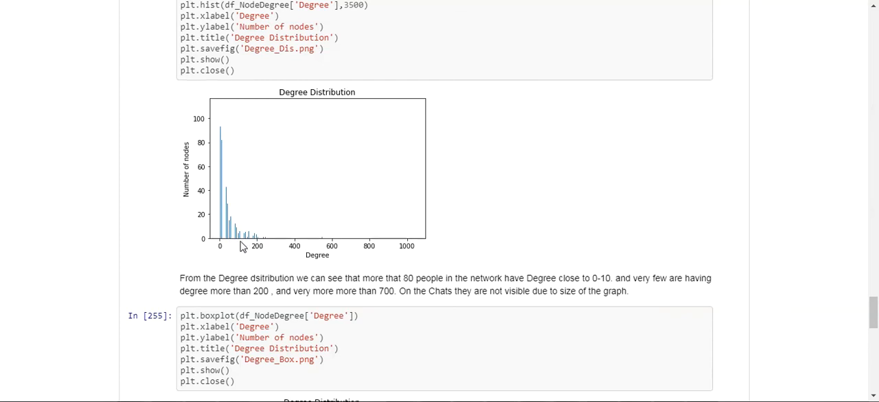
mouse_move(235, 244)
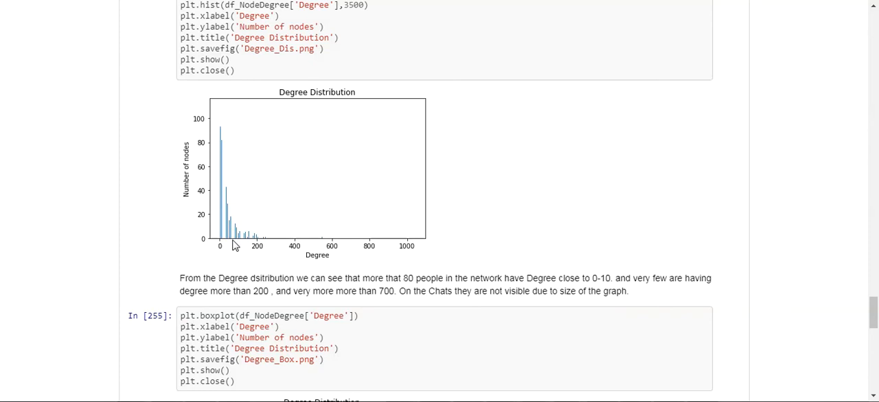
mouse_move(231, 252)
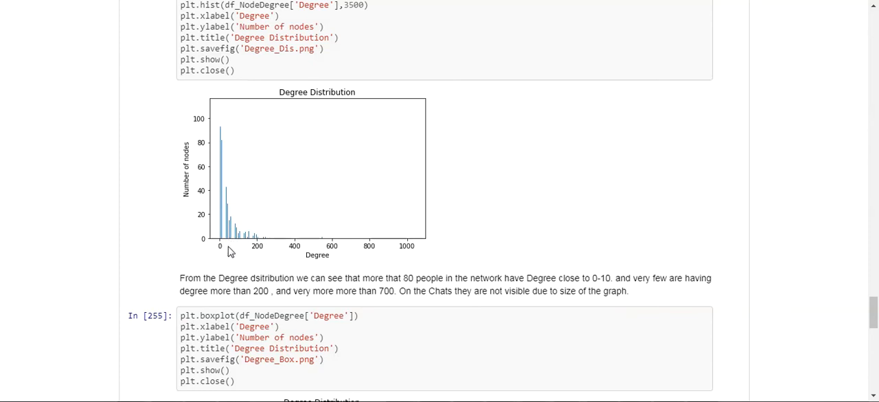
mouse_move(232, 248)
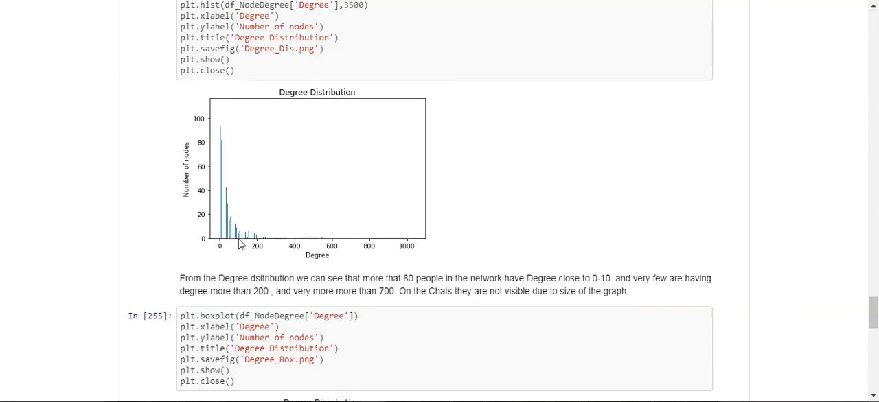
mouse_move(225, 245)
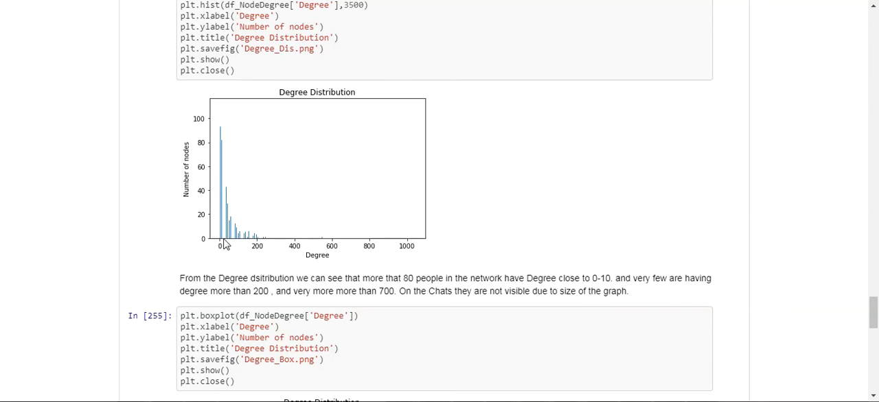
mouse_move(213, 247)
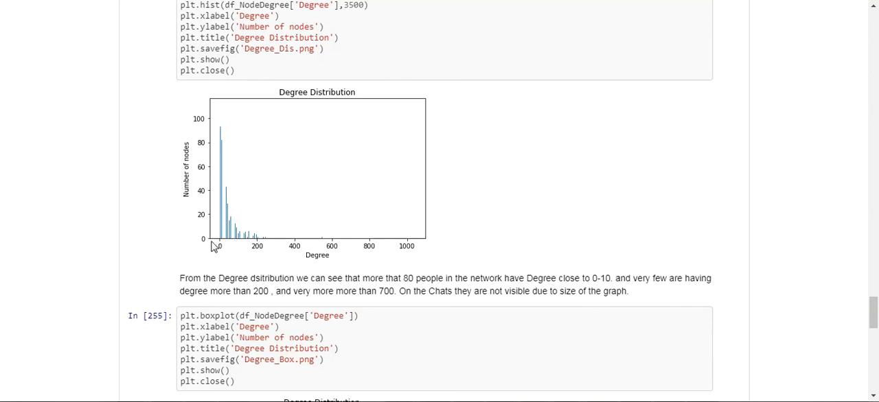
mouse_move(261, 248)
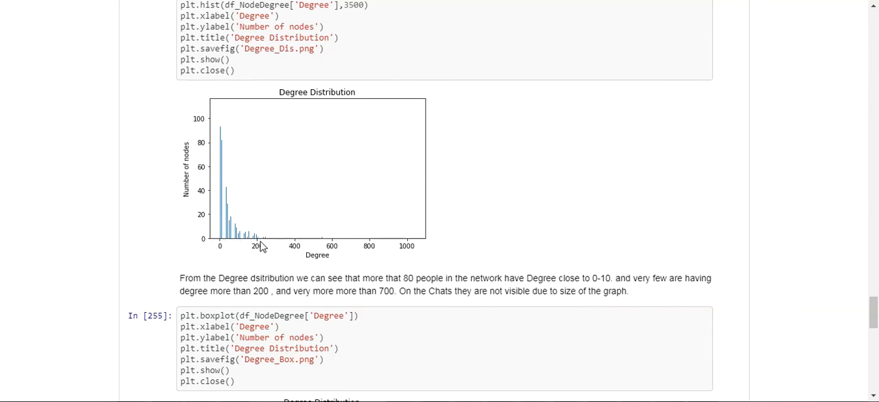
mouse_move(324, 261)
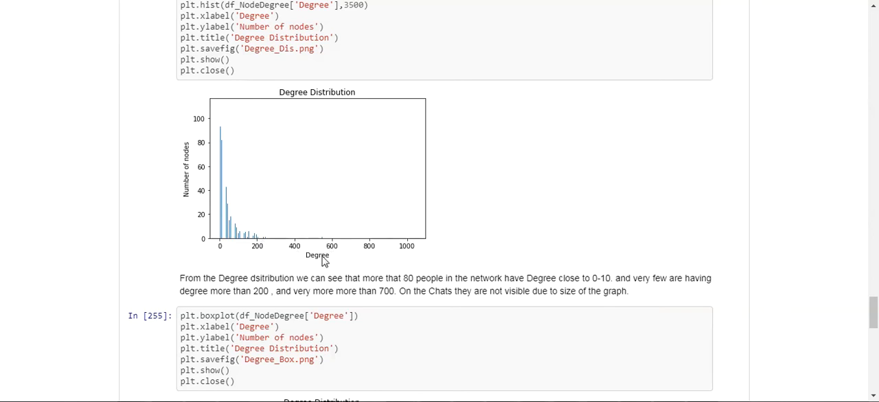
mouse_move(302, 240)
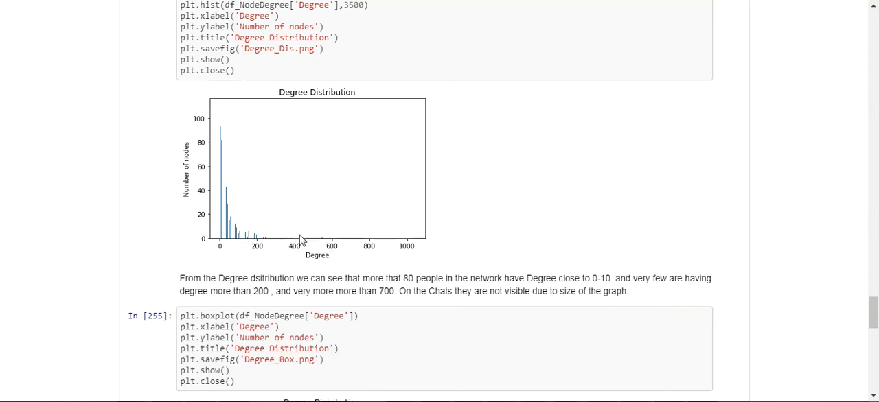
mouse_move(433, 216)
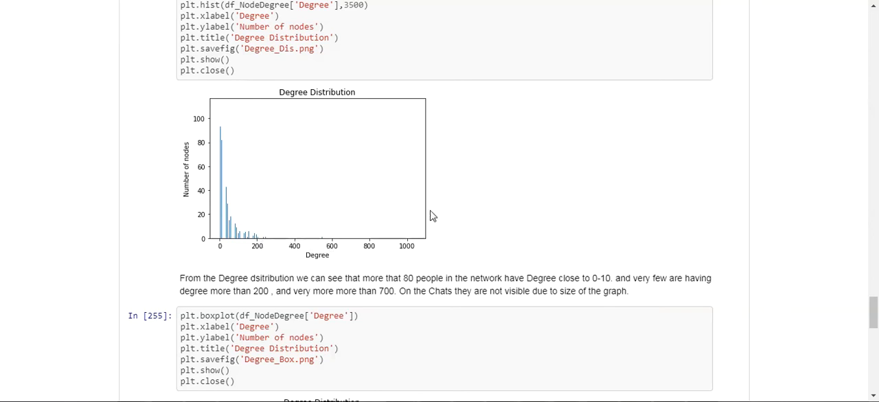
scroll("up", 3)
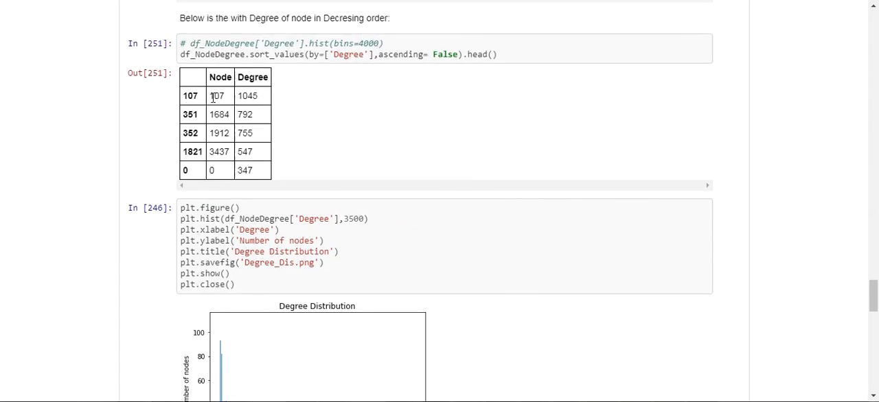
left_click_drag(217, 95, 246, 152)
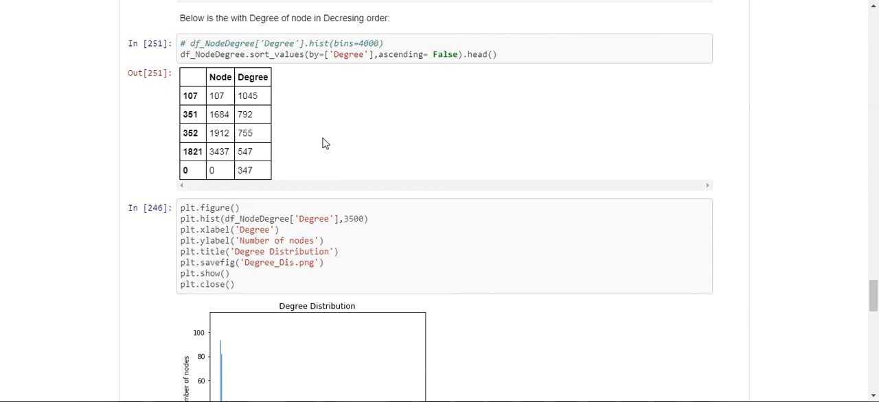
scroll("down", 3)
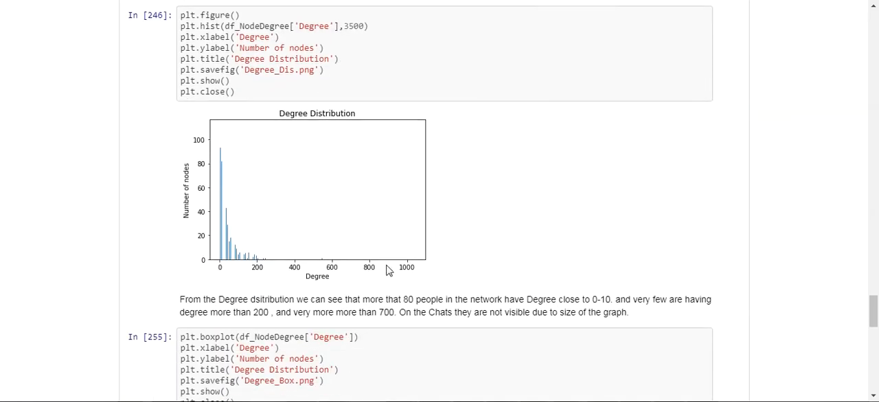
scroll("down", 3)
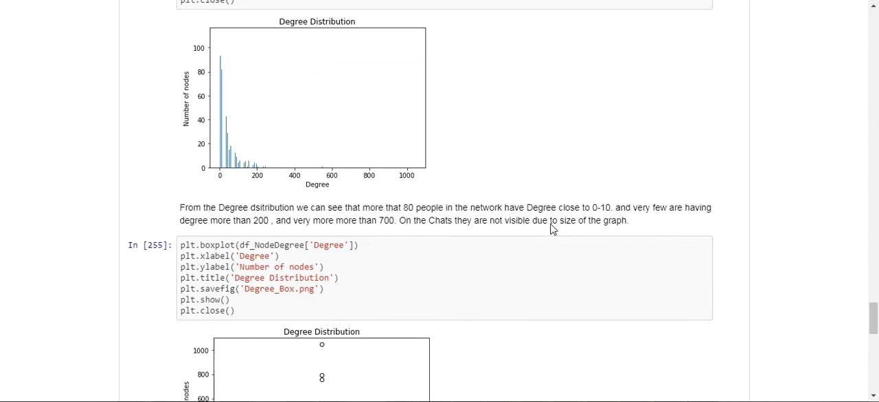
- Scroll past the degree boxplot and the four Degree>=500 nodes to the green Gephi network image
scroll("down", 3)
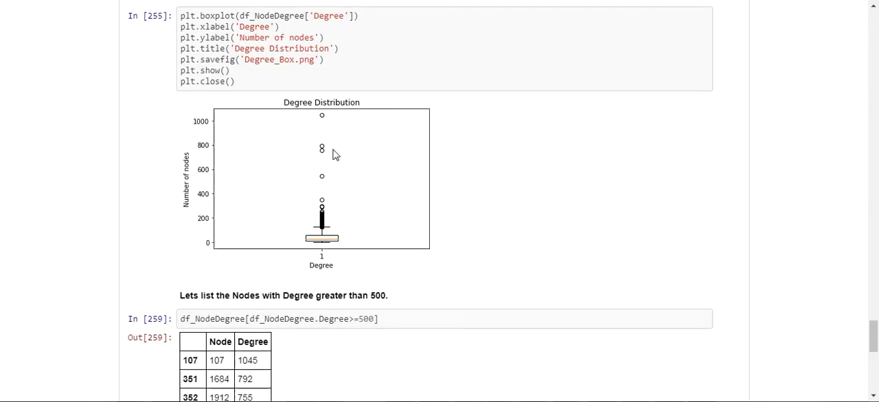
mouse_move(351, 190)
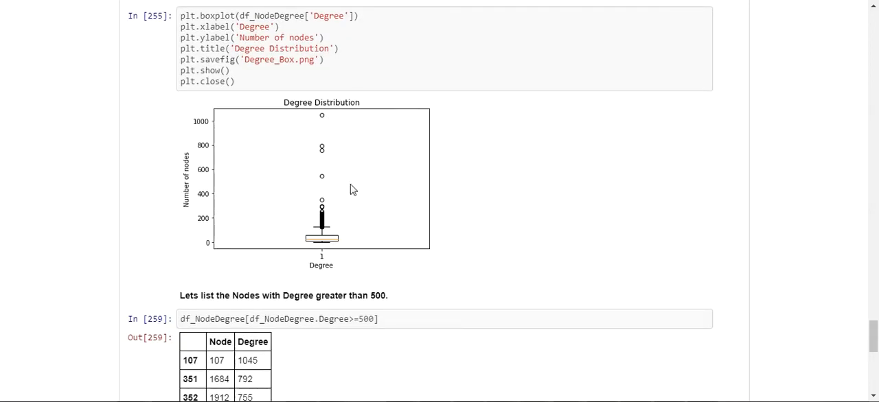
mouse_move(309, 188)
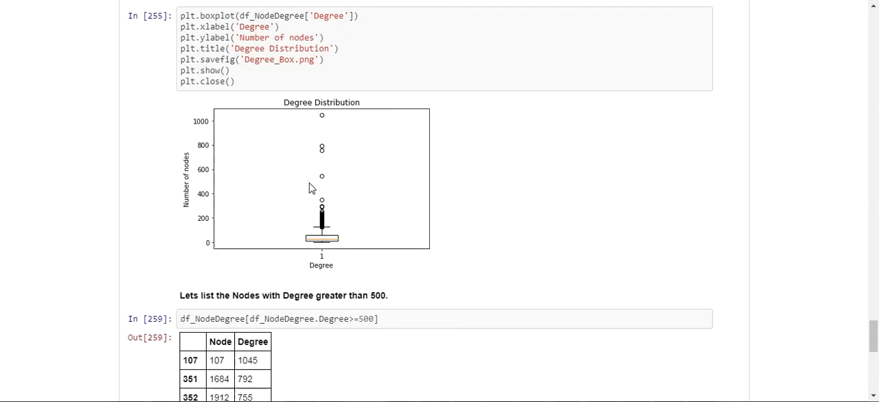
mouse_move(326, 213)
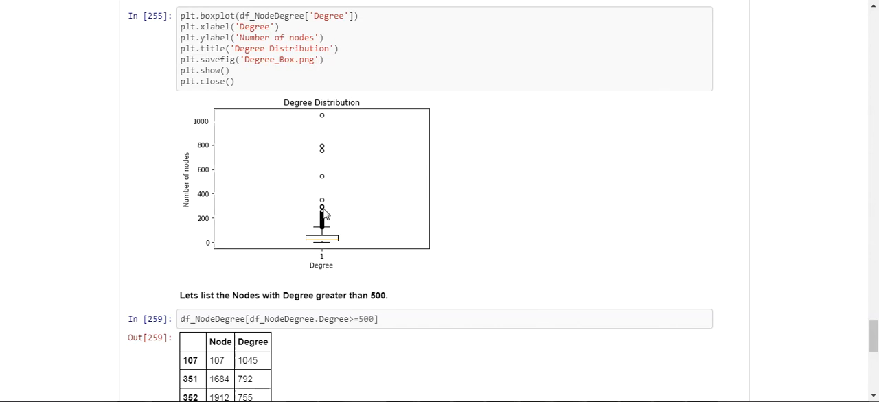
scroll("down", 3)
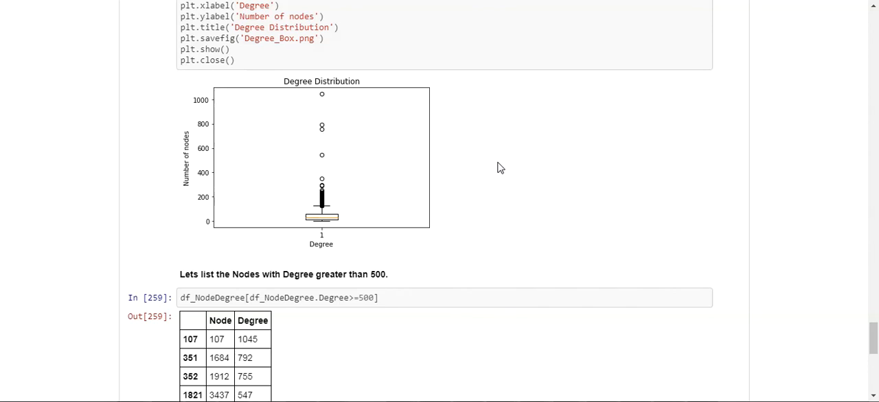
scroll("down", 3)
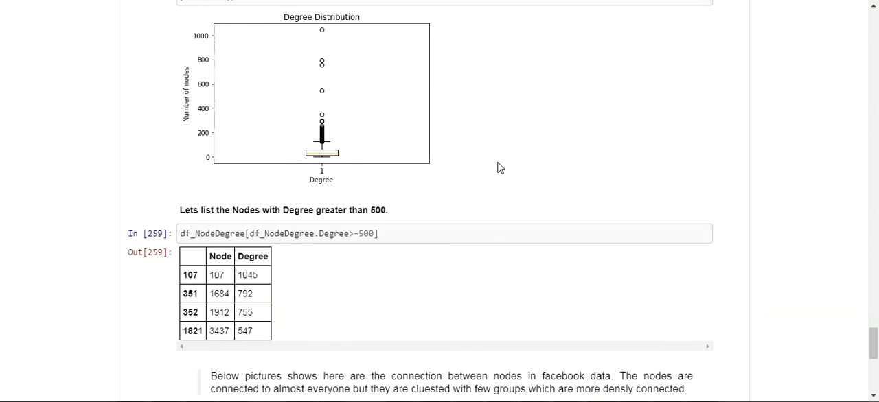
scroll("down", 3)
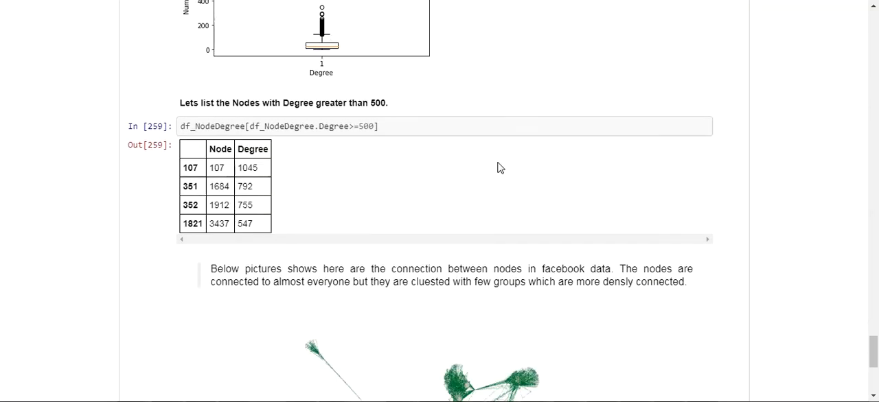
scroll("down", 3)
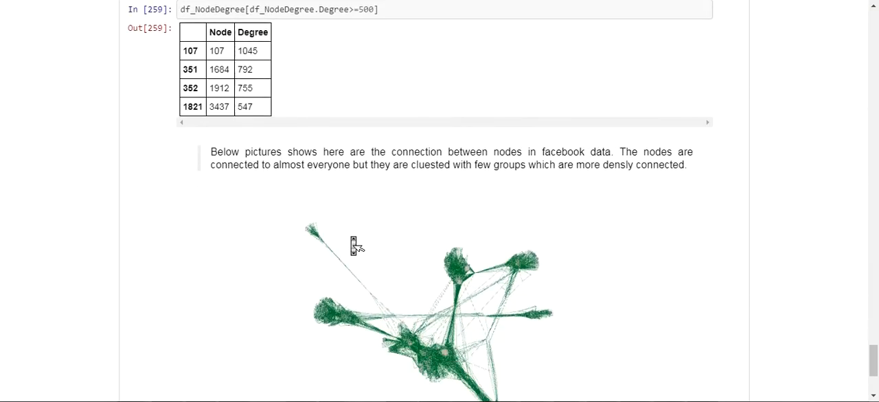
- Scroll so the complete green Gephi Facebook network image with its dense clusters is visible
scroll("down", 3)
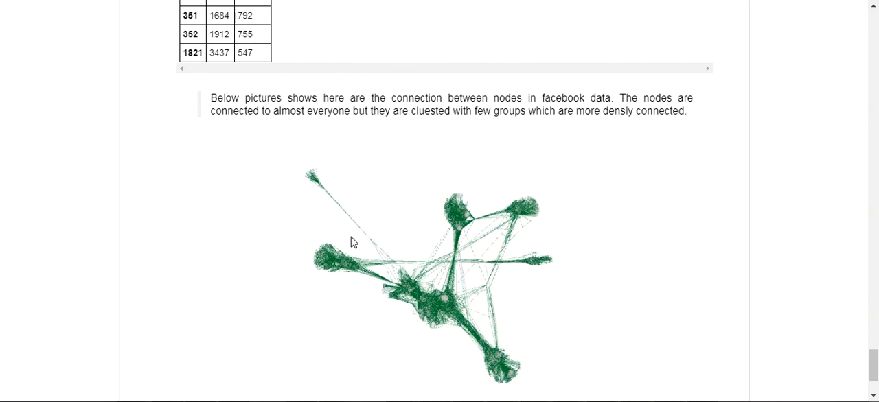
mouse_move(524, 223)
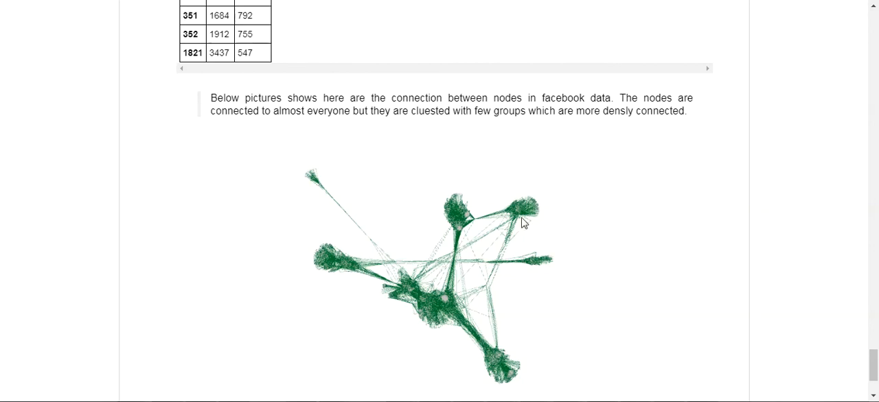
mouse_move(500, 308)
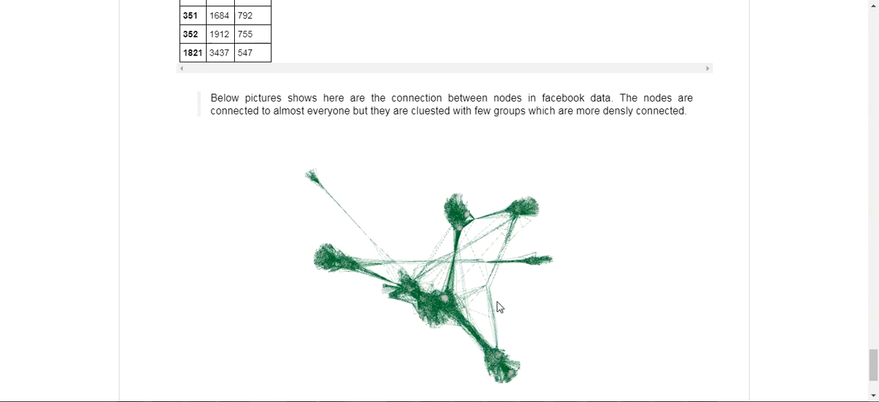
mouse_move(520, 269)
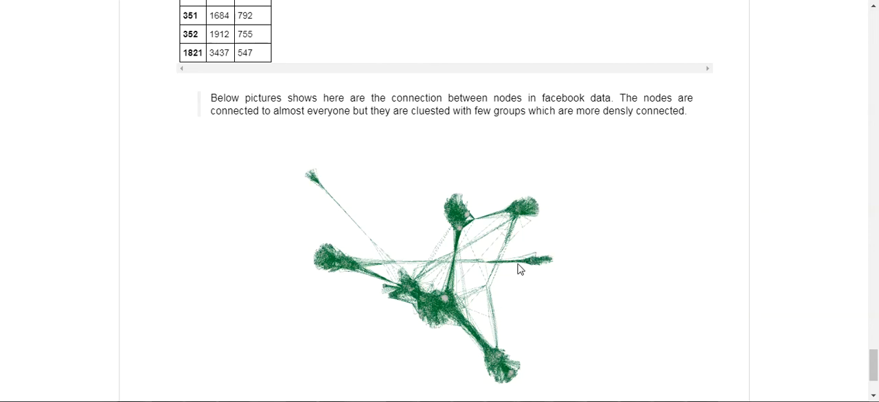
mouse_move(545, 227)
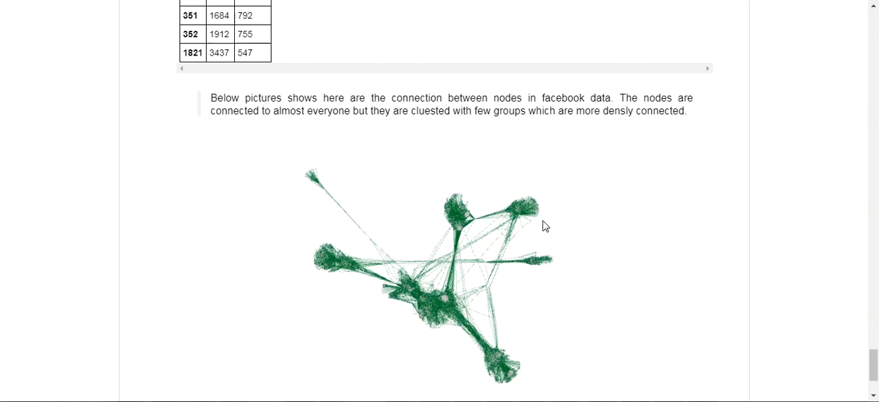
scroll("down", 3)
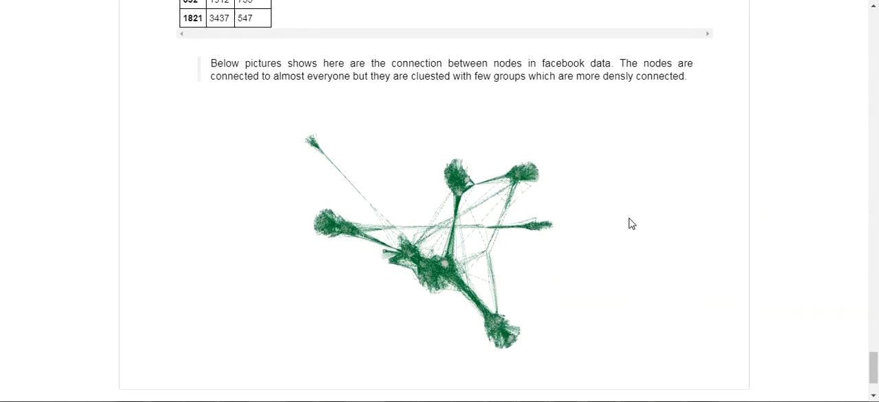